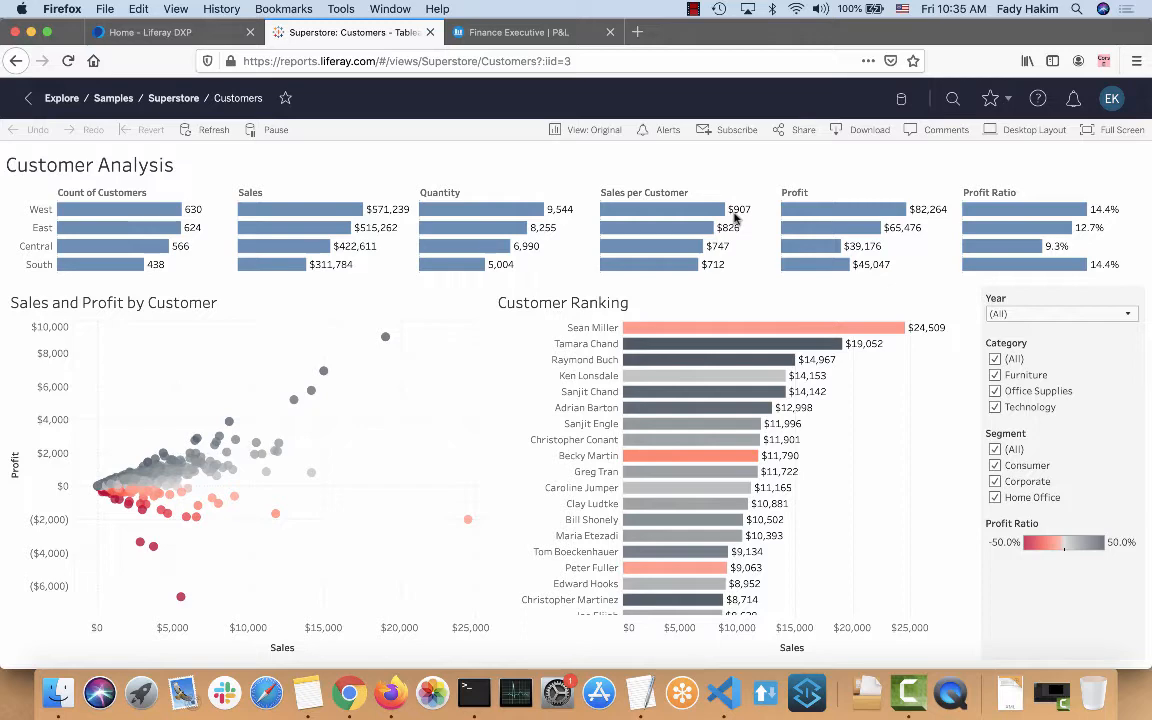
mouse_move(517, 8)
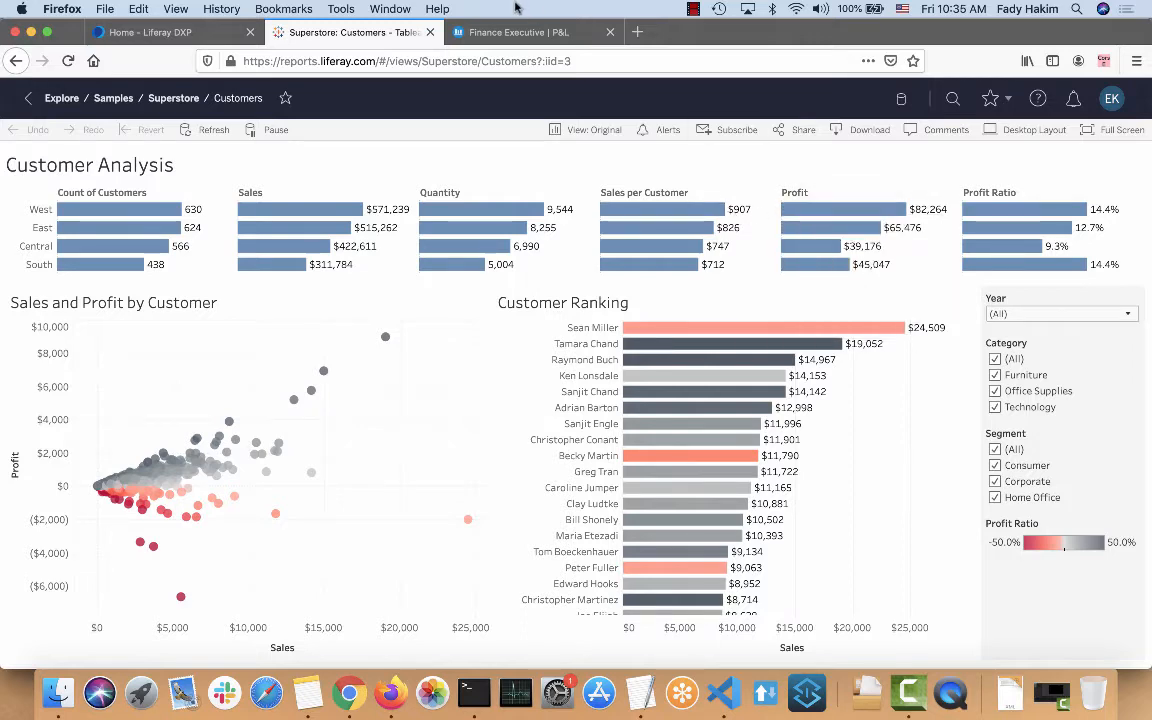
Review the Tableau Customer Analysis report and P&L dossier, then open its Share options.
click(533, 32)
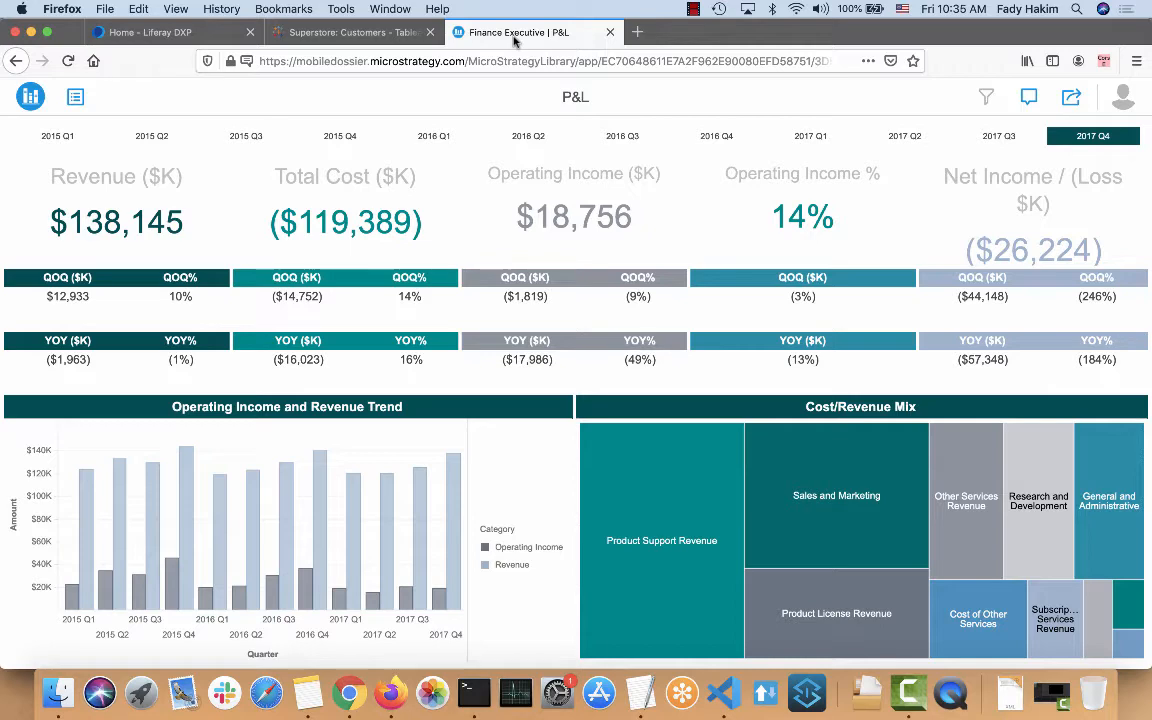
click(350, 32)
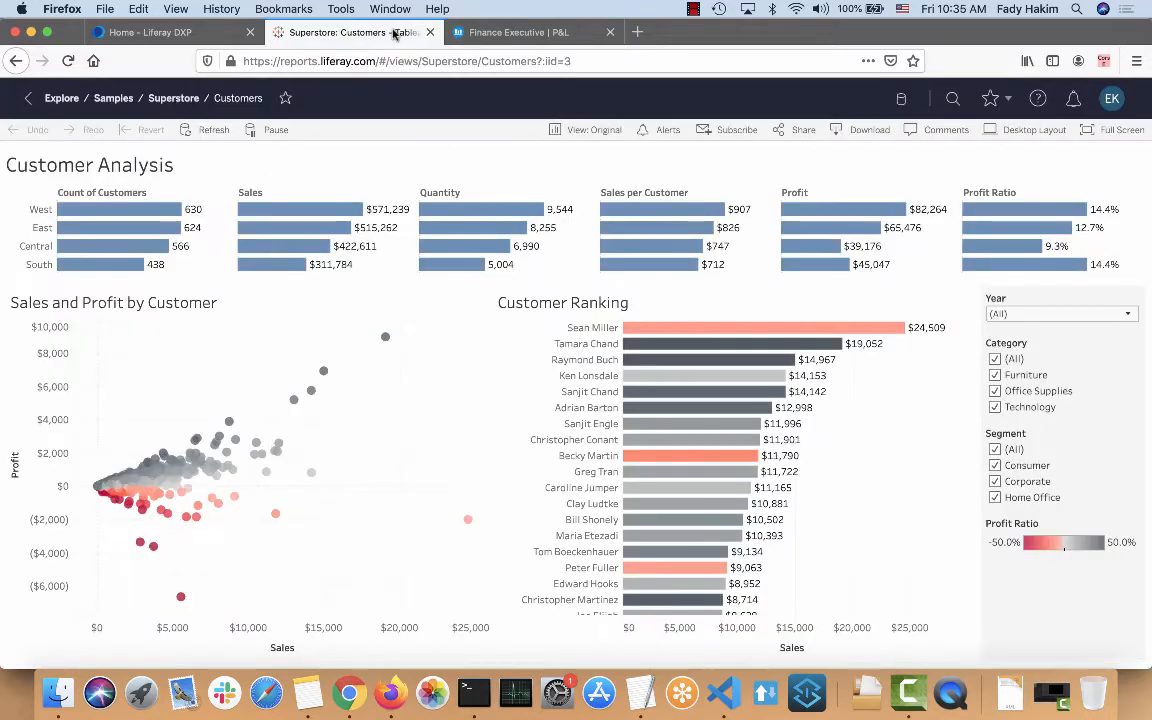
mouse_move(272, 264)
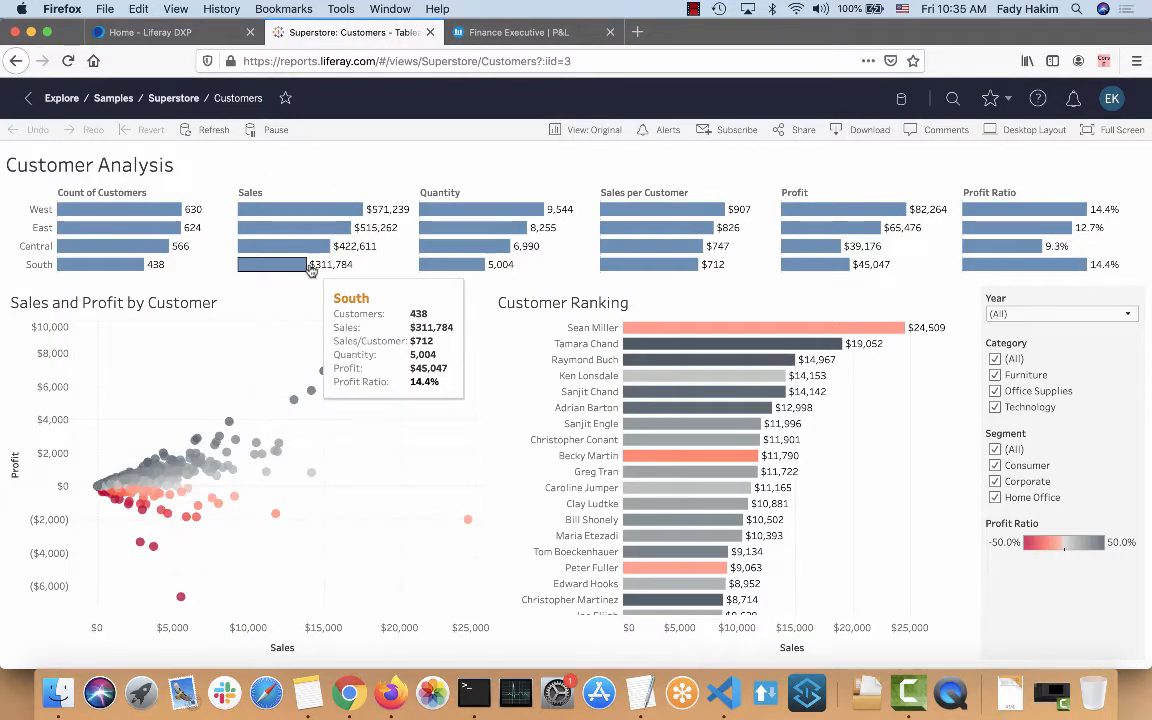
mouse_move(385, 375)
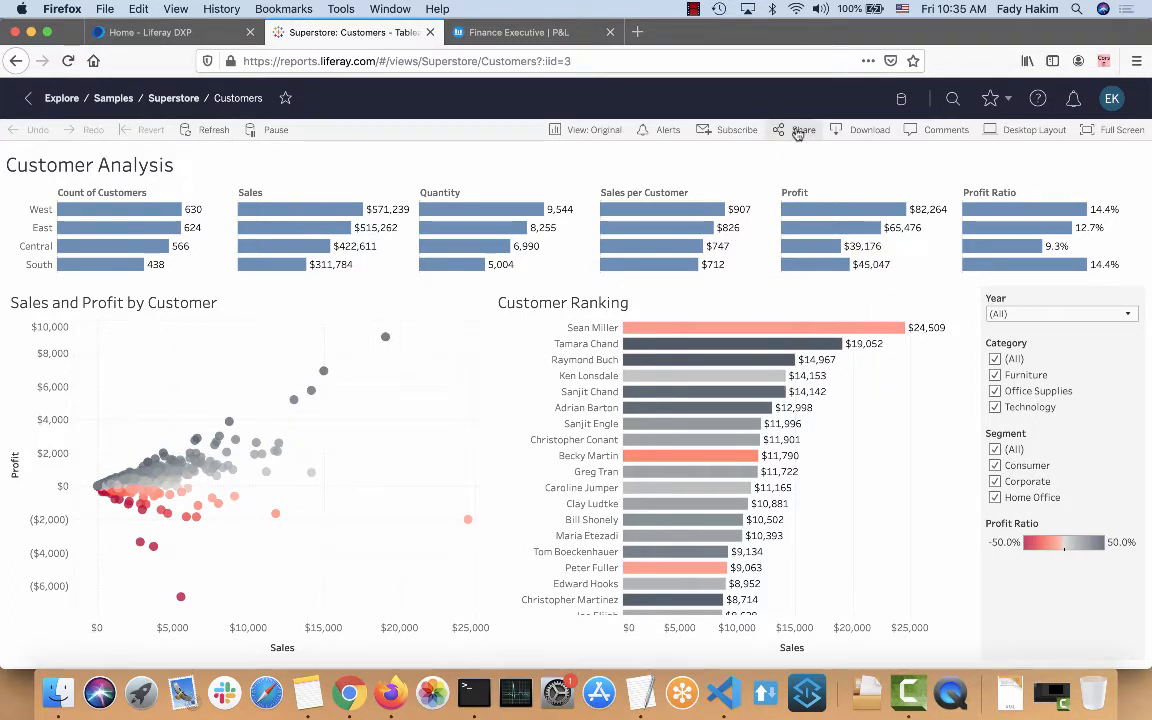
click(804, 129)
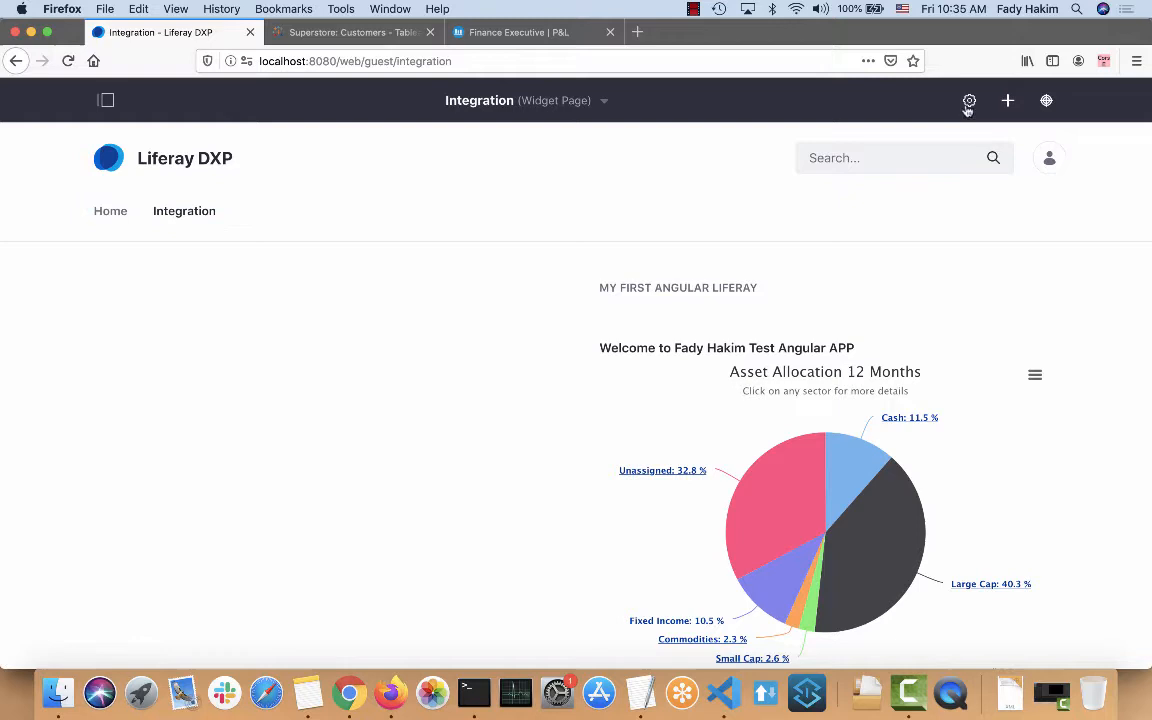
Switch the Integration page to the 1-2-1 Columns layout and save it.
click(968, 100)
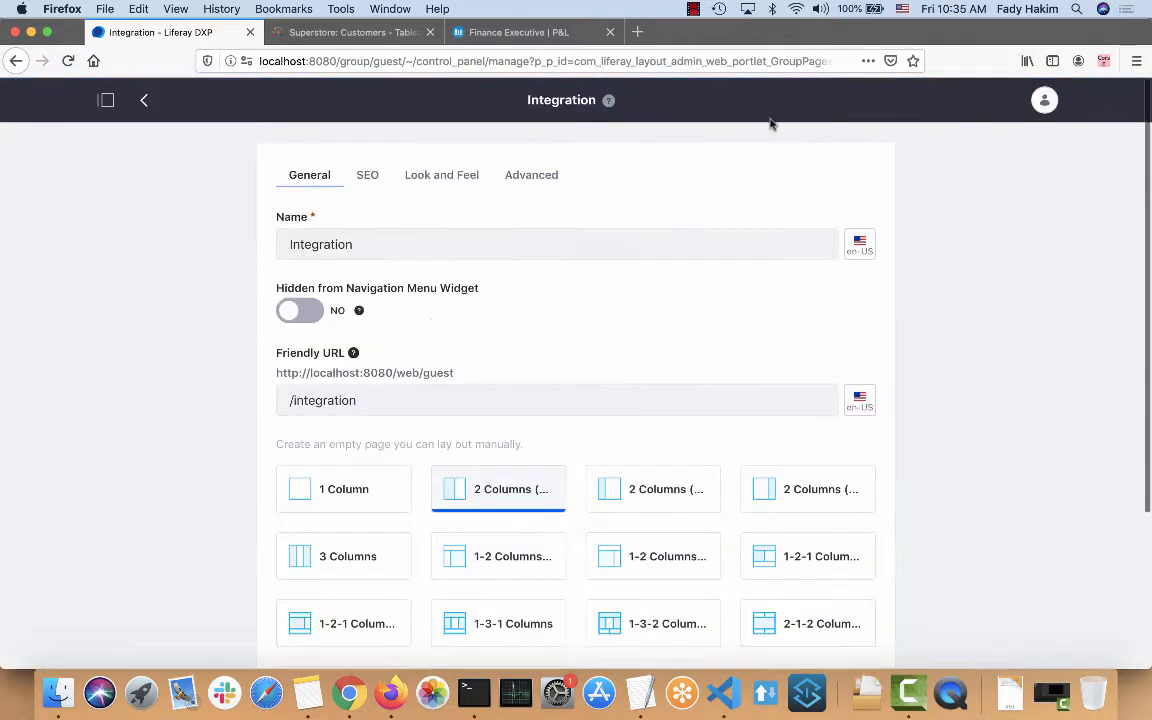
scroll(down, 3)
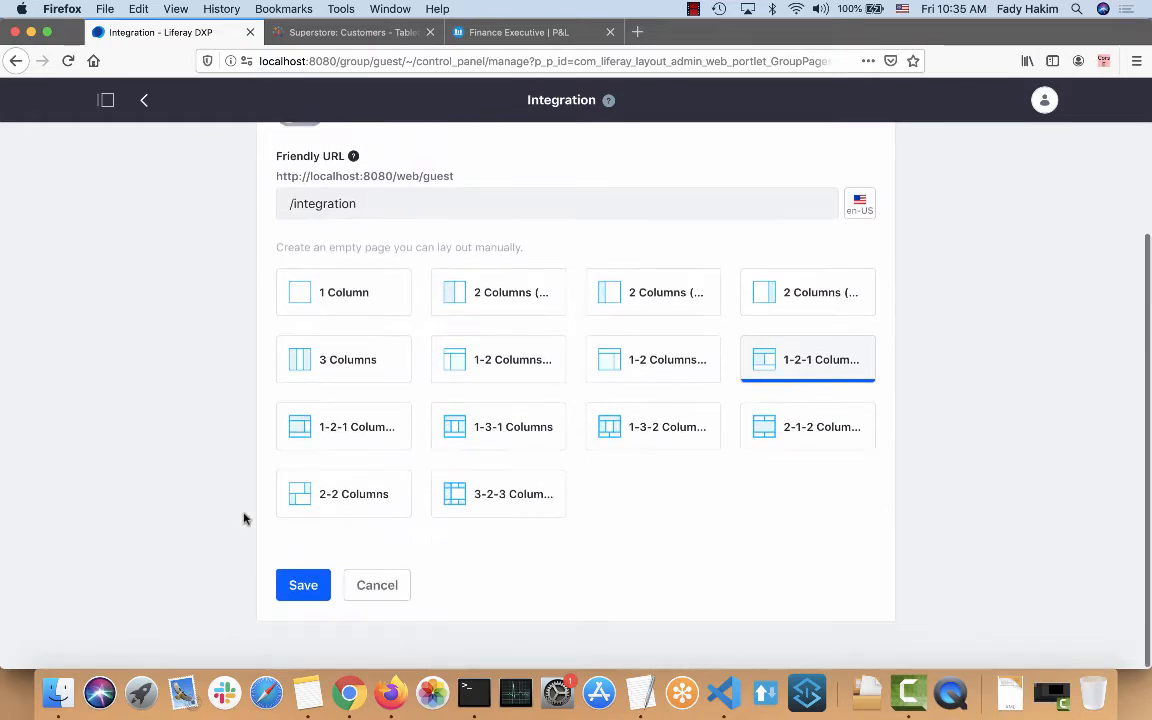
click(303, 585)
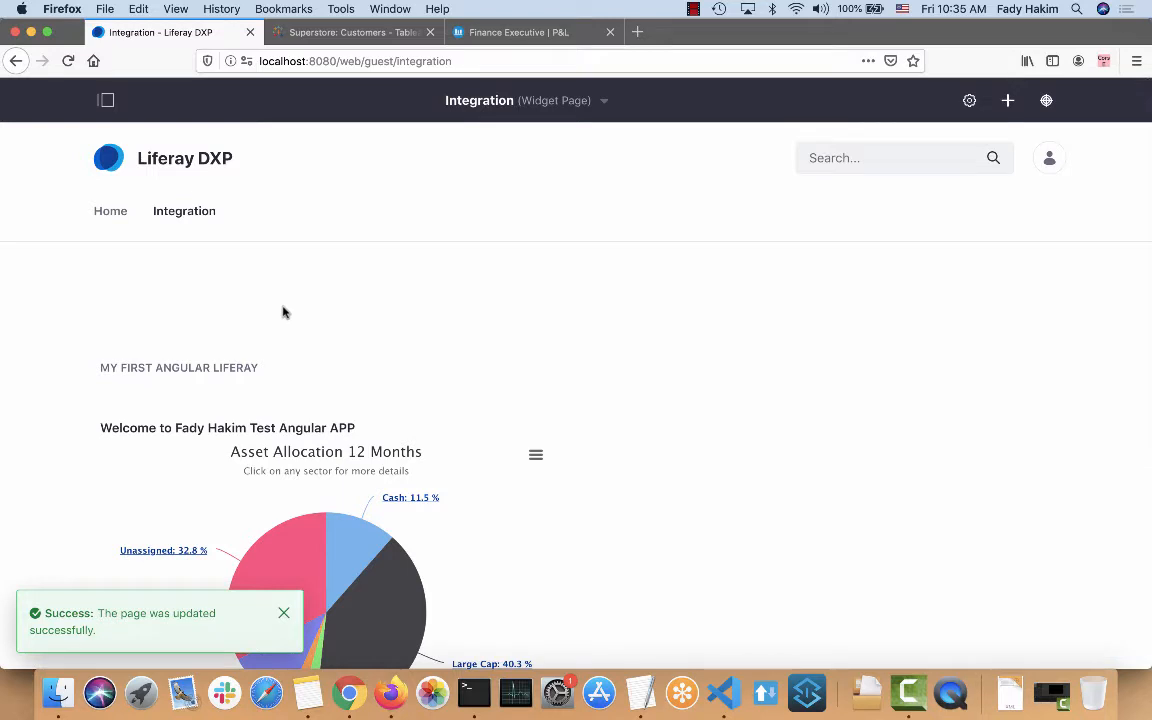
Search the Add panel for 'web' to find the Web Content Display widget.
click(1007, 100)
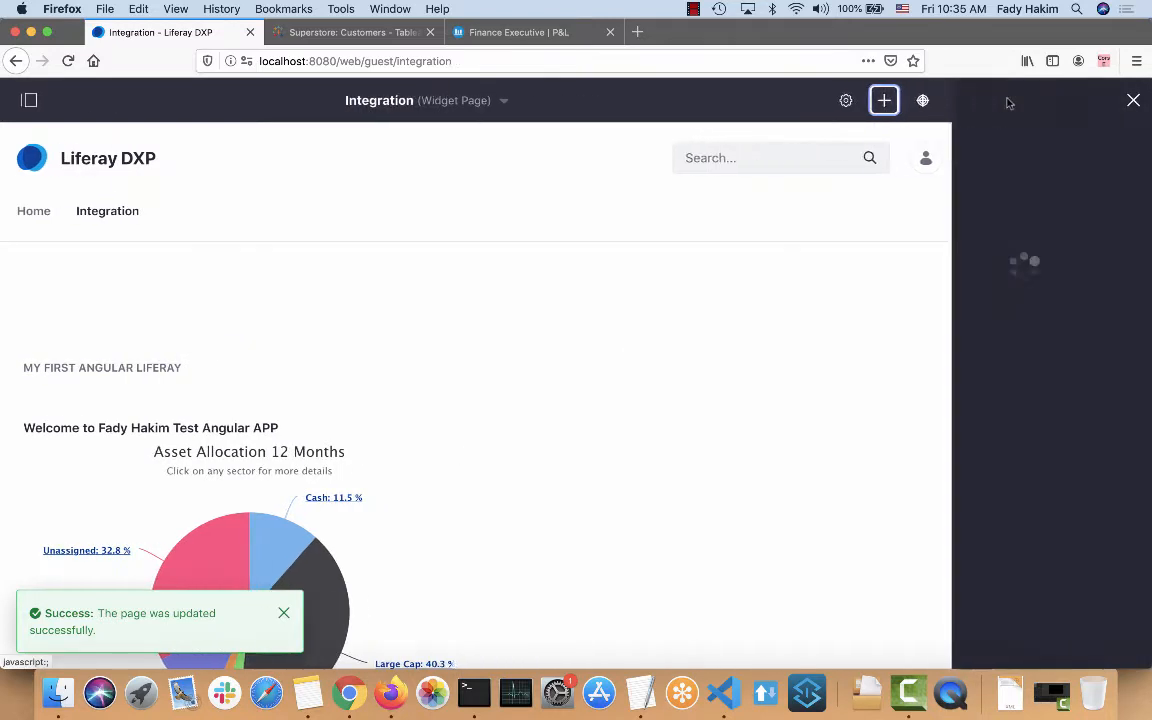
click(883, 100)
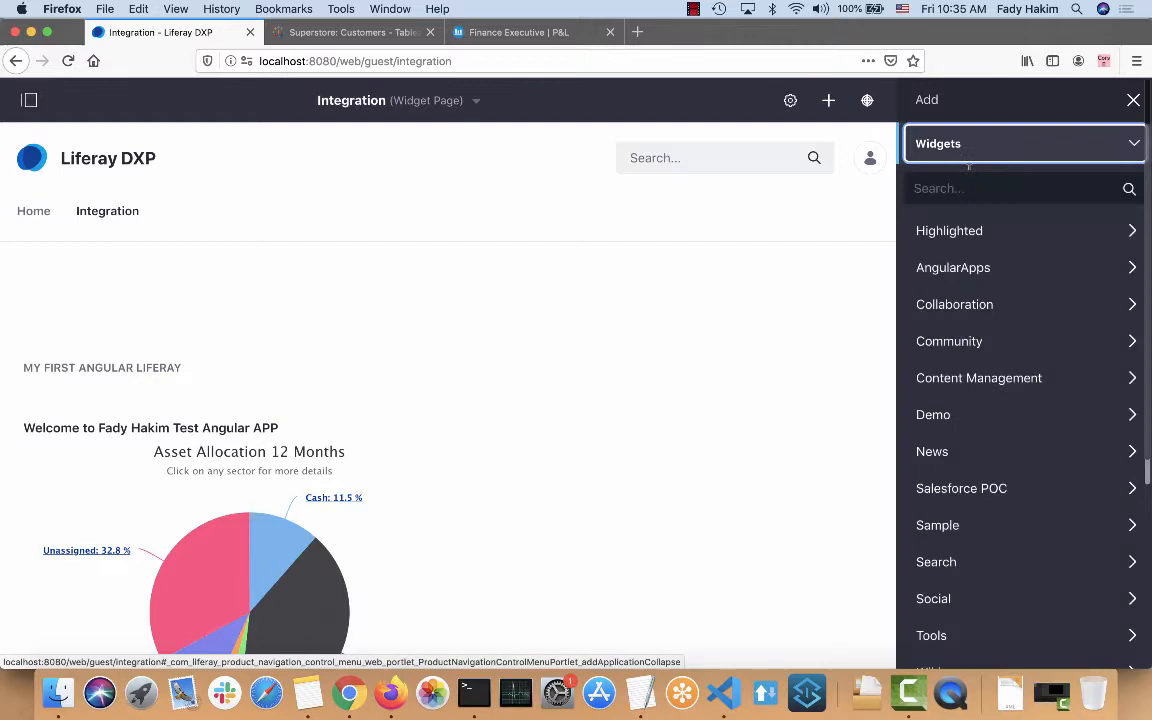
text(web)
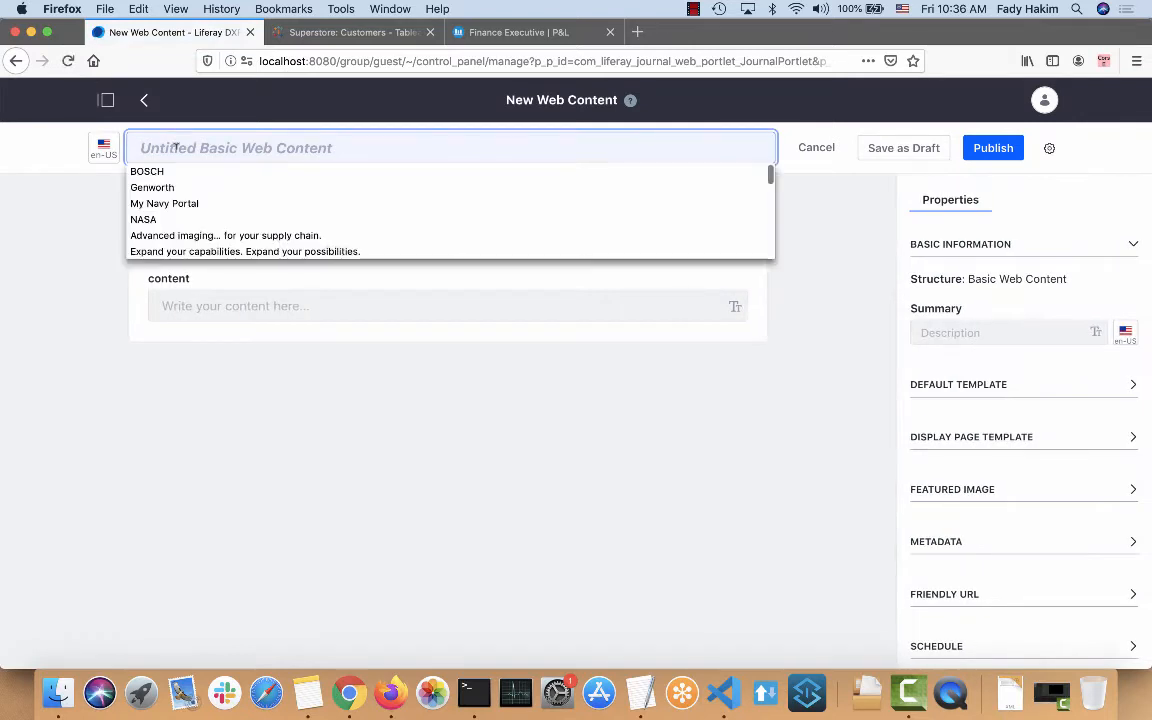
Title the article 'My Tableau Report' and paste the Tableau embed code in Code View.
text(My Tableau Report)
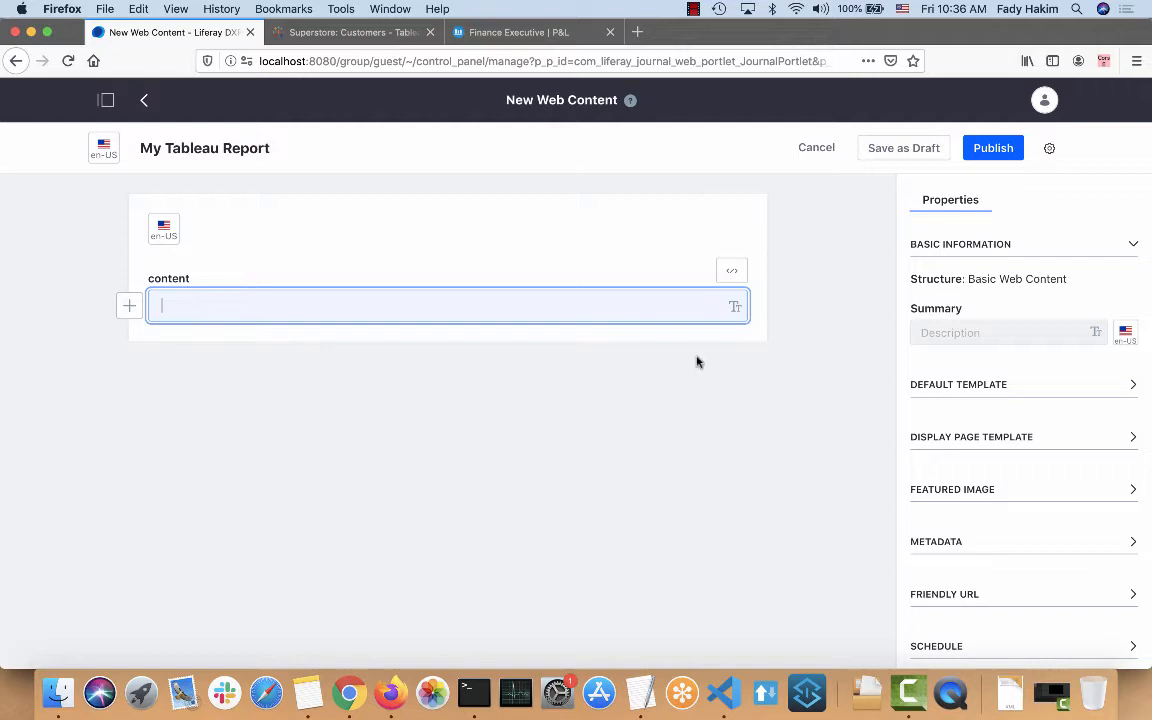
mouse_move(731, 271)
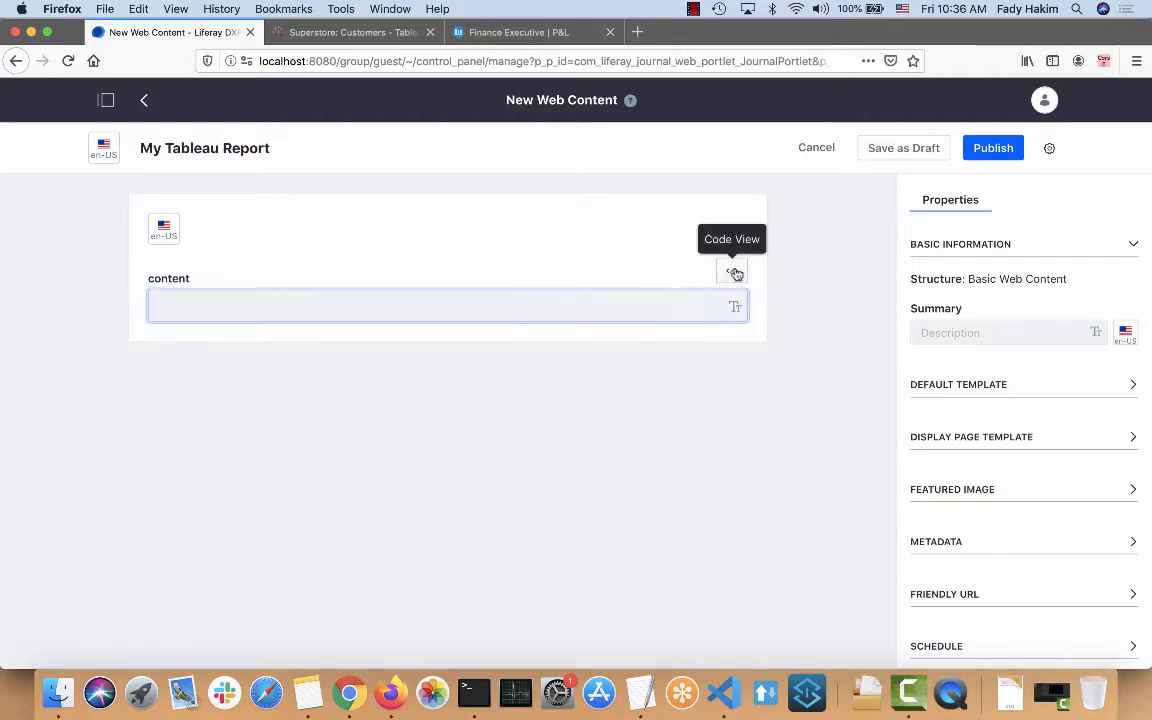
click(734, 271)
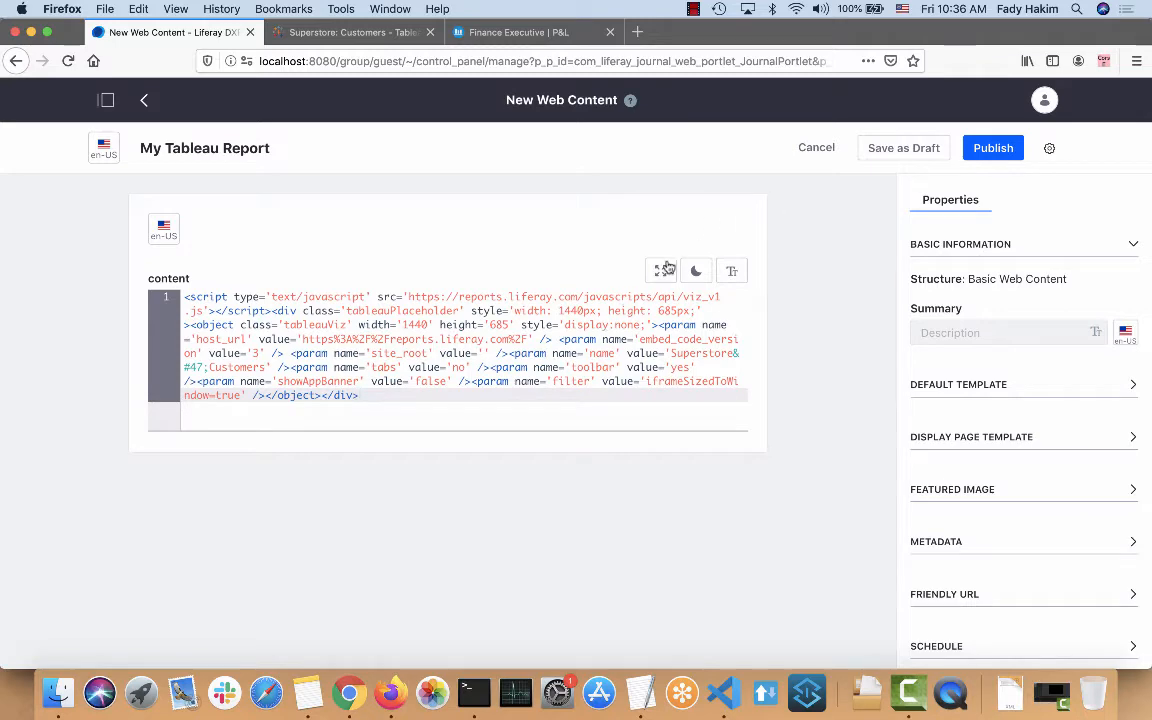
click(731, 270)
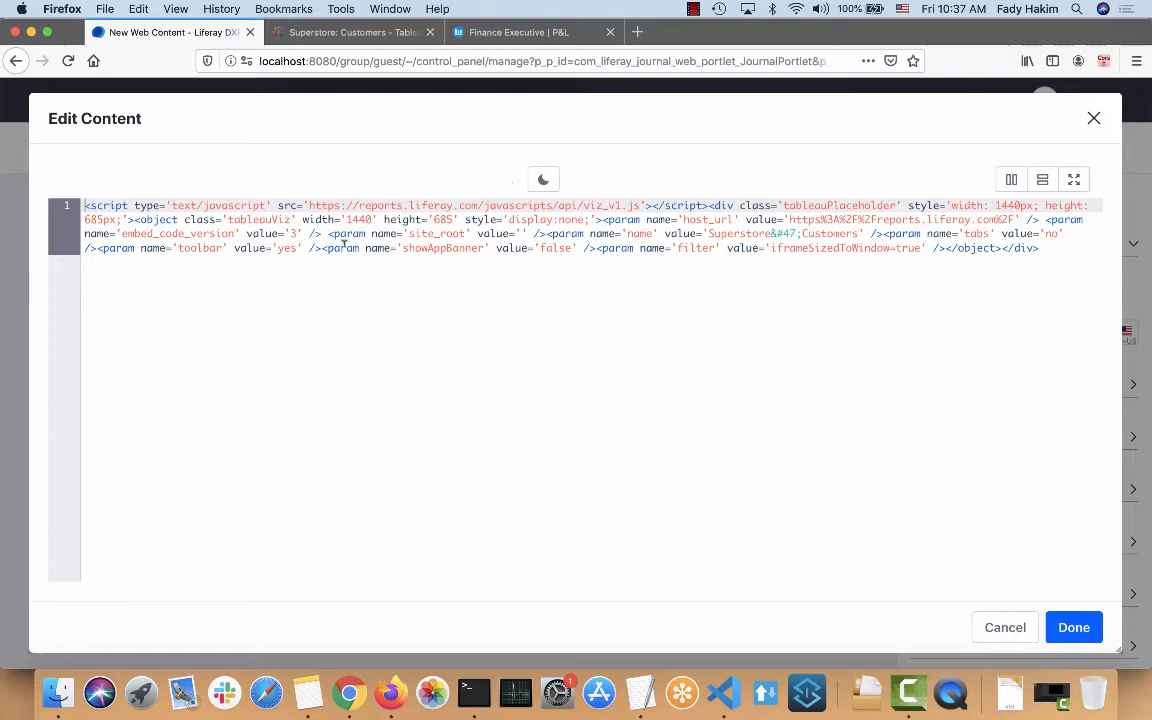
Replace the 1440 width values in the embed code with 100% and apply.
key(cmd+a)
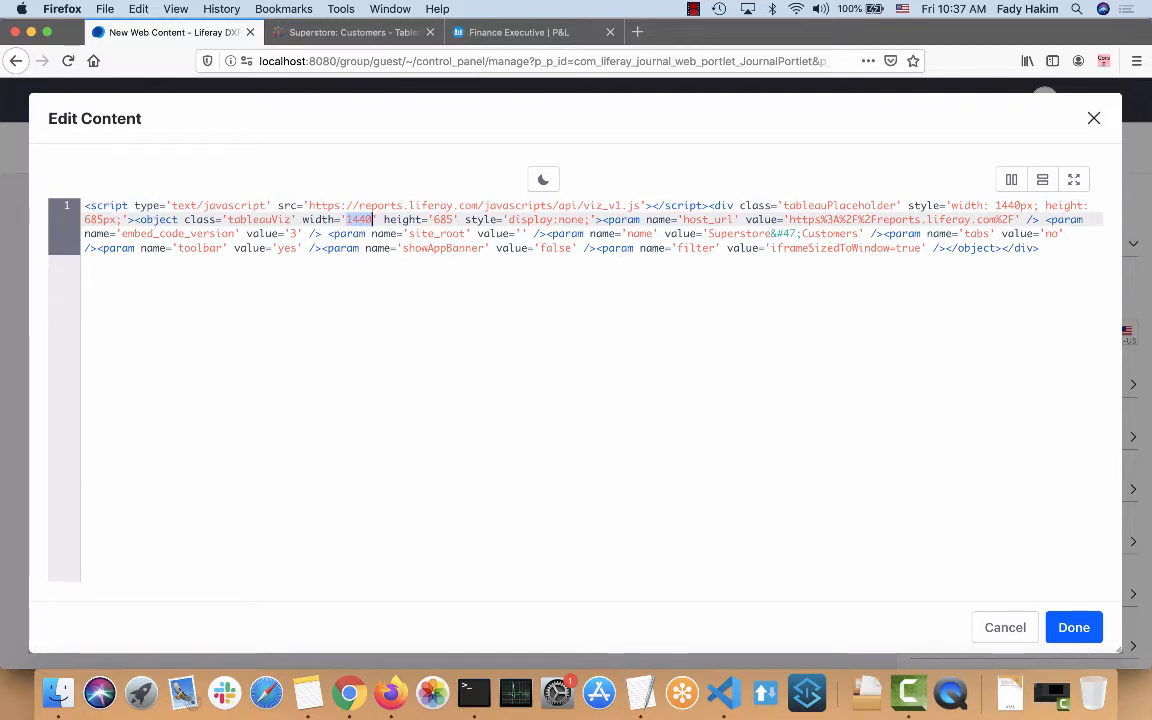
text(100%)
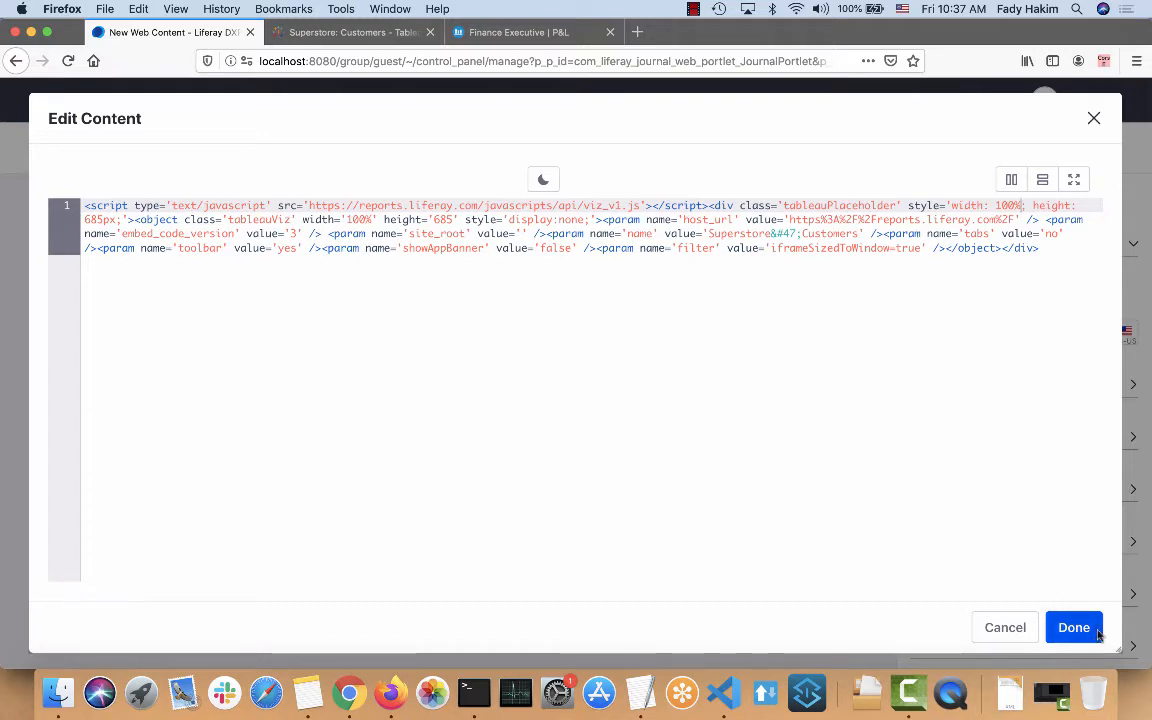
click(1073, 627)
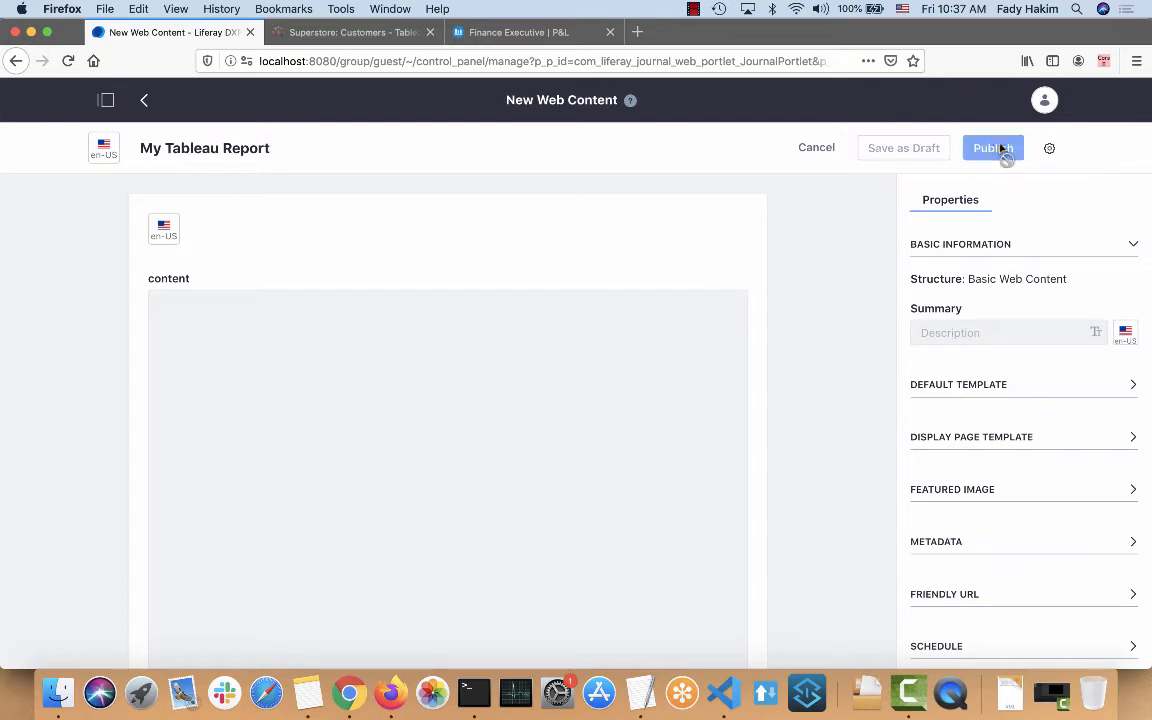
Publish the My Tableau Report article, then reopen and reload the Integration page.
click(992, 147)
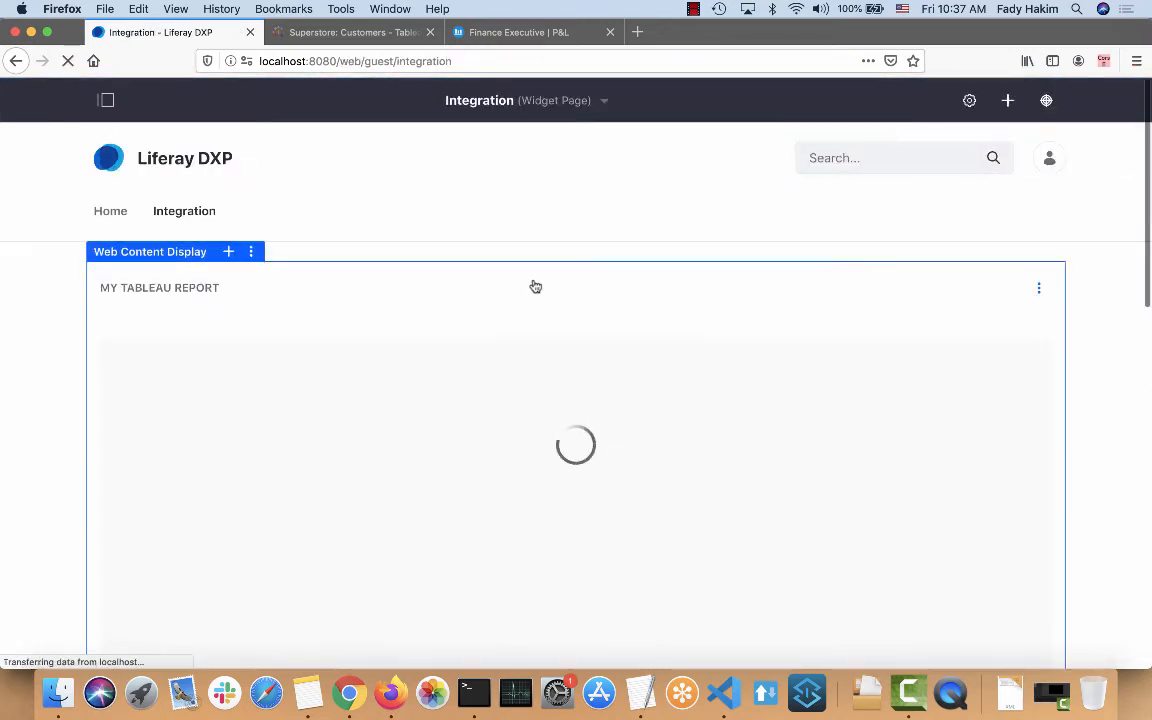
scroll(down, 3)
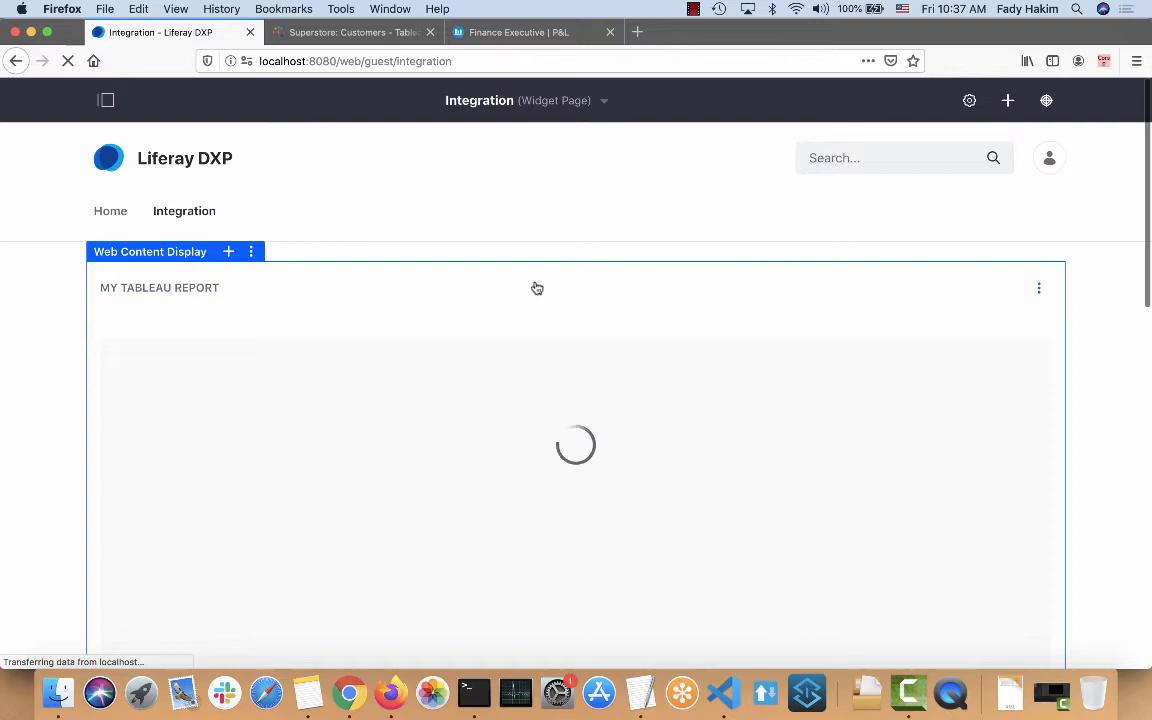
mouse_move(545, 470)
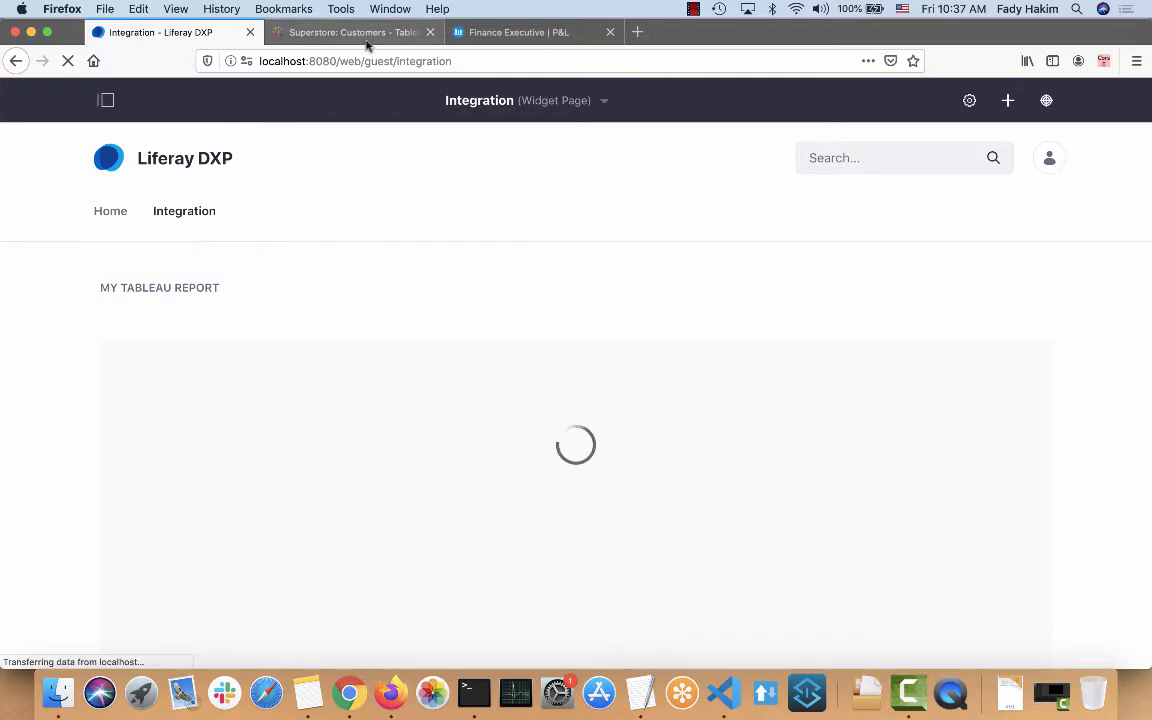
click(353, 32)
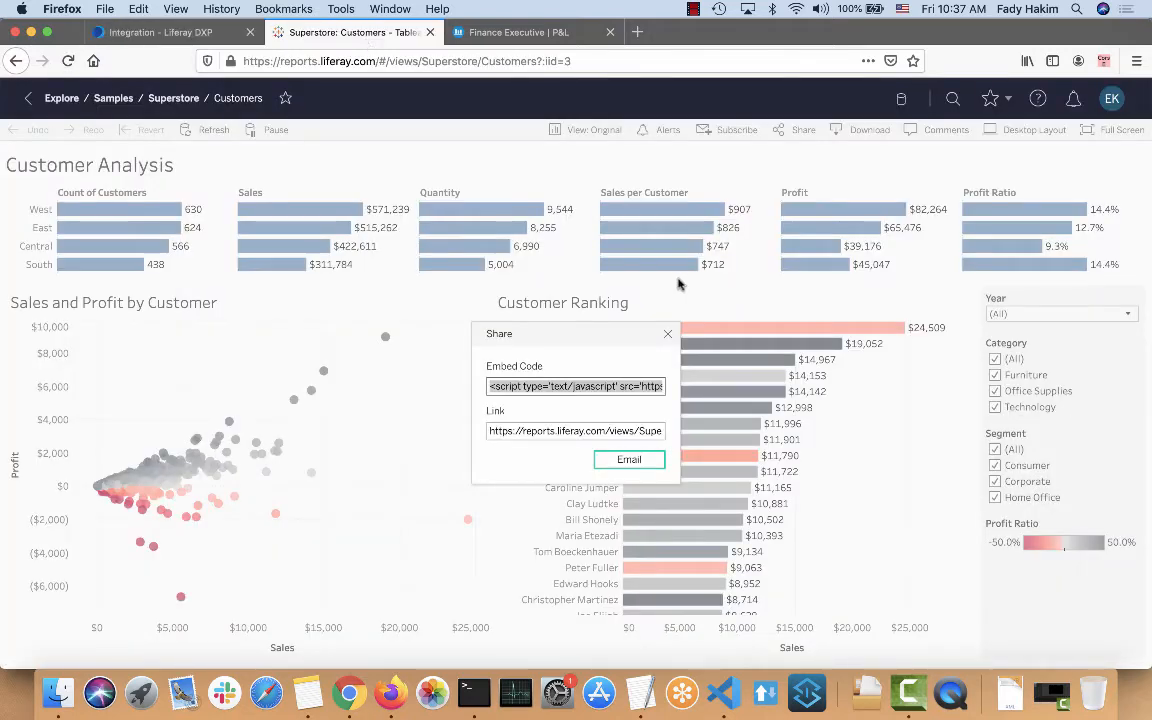
click(160, 32)
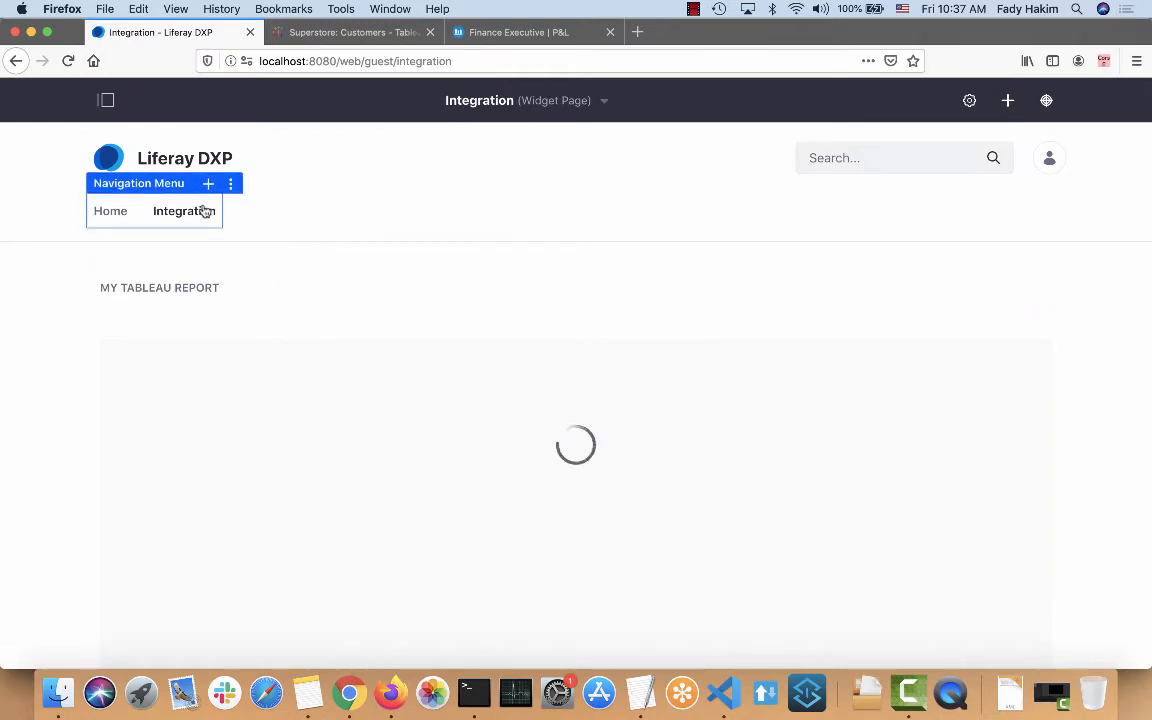
click(183, 211)
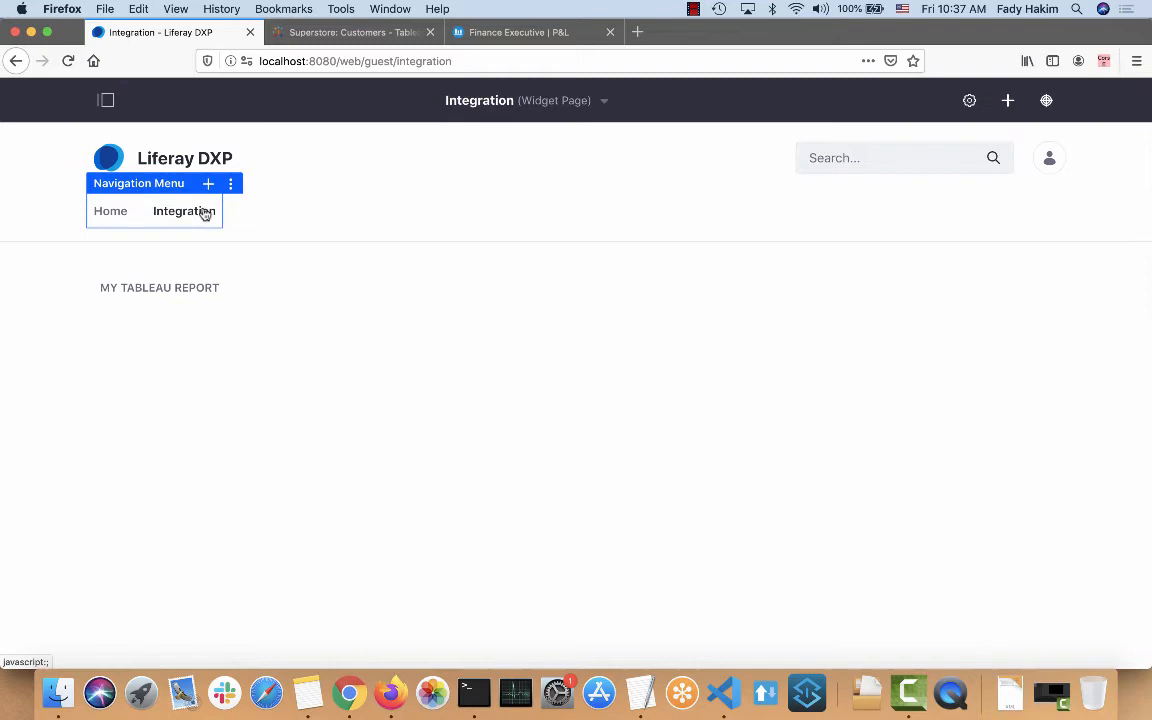
click(67, 61)
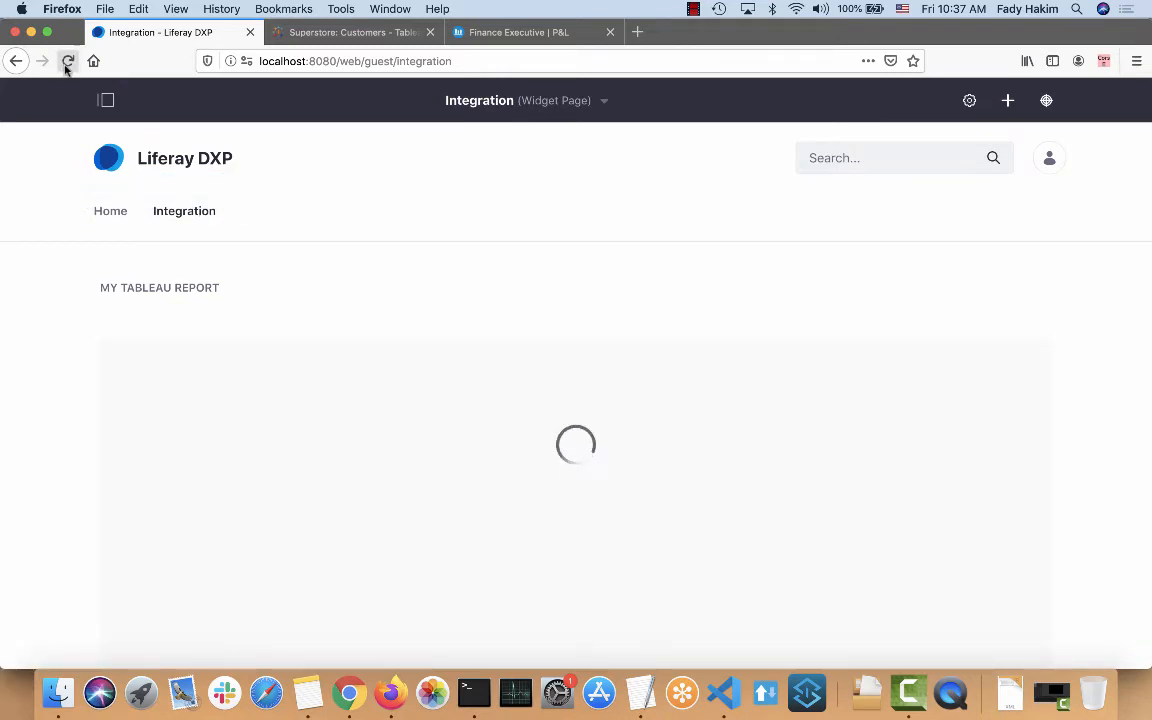
click(67, 61)
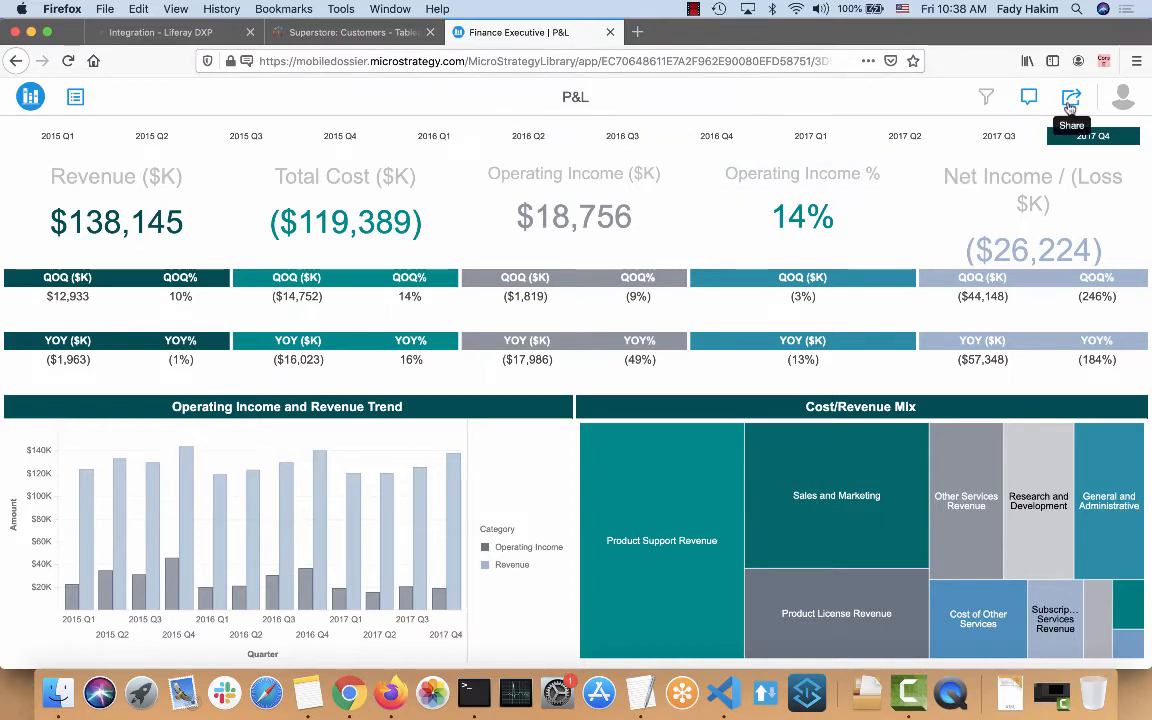
Open the P&L dossier's Share menu and select the report3 iframe line in Notes.
click(1071, 96)
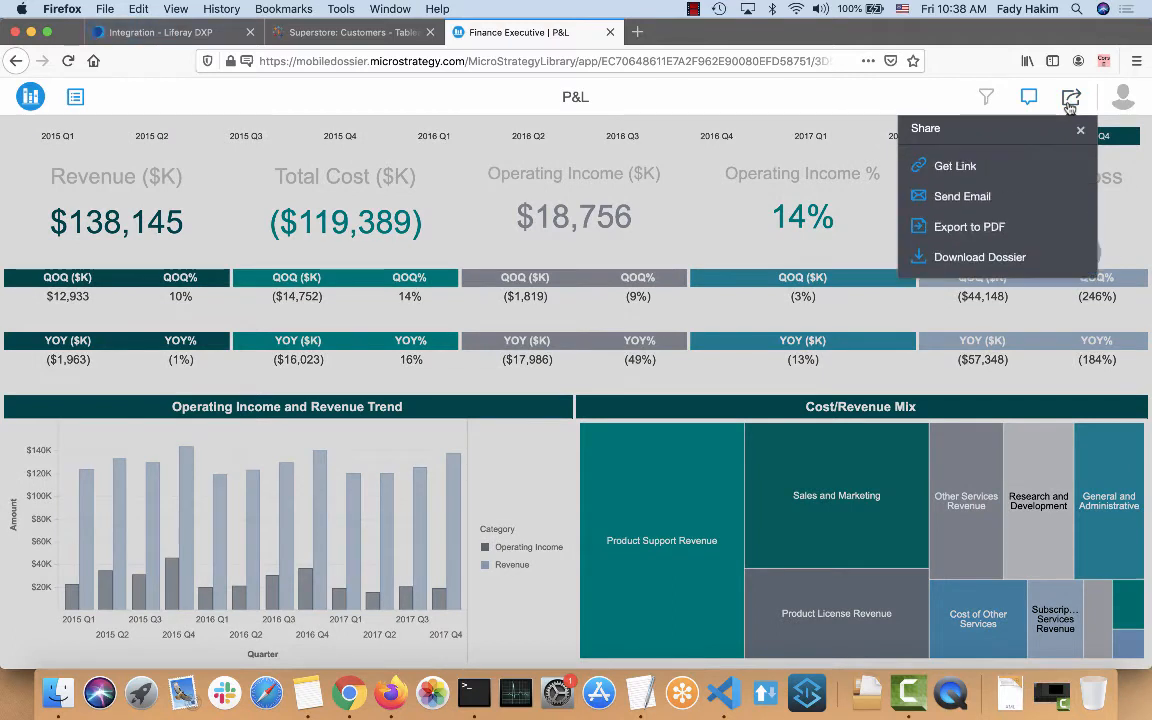
mouse_move(1029, 96)
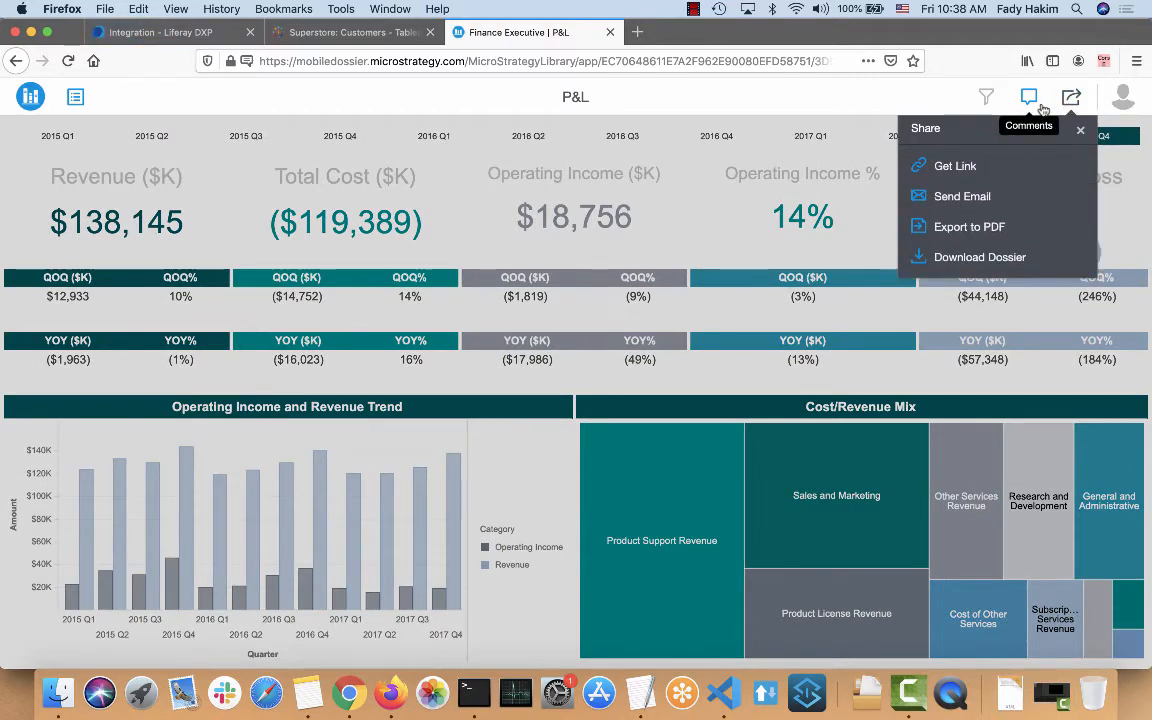
mouse_move(1016, 168)
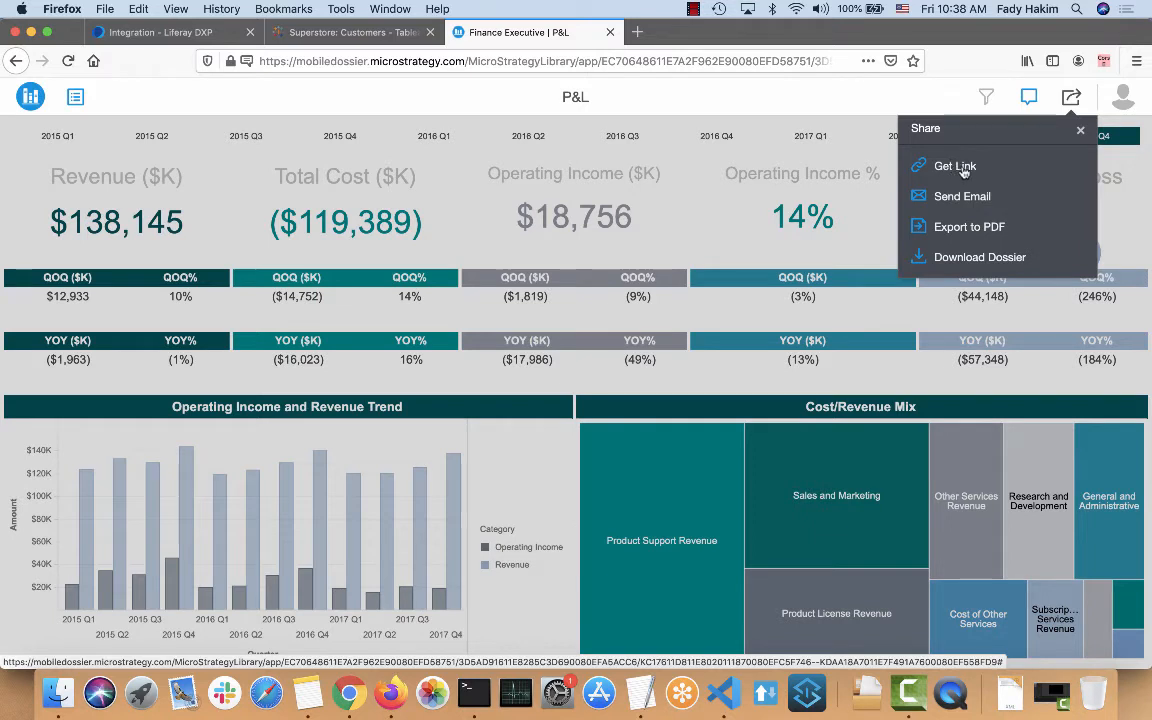
mouse_move(953, 173)
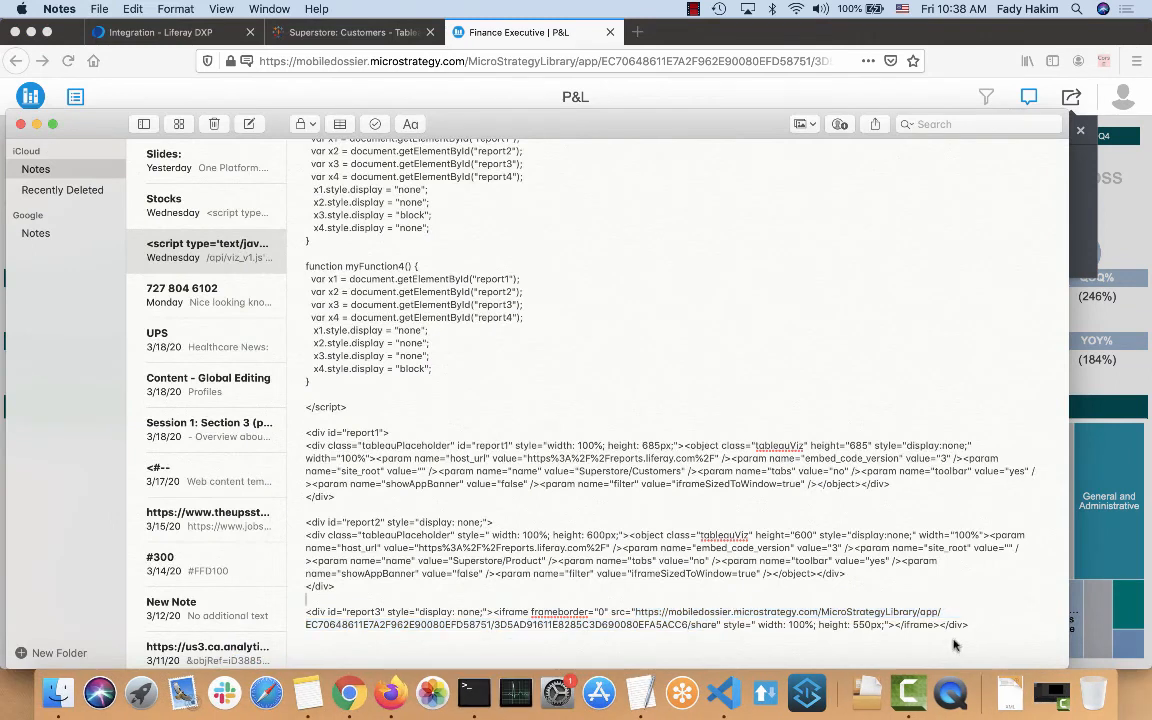
triple_click(636, 618)
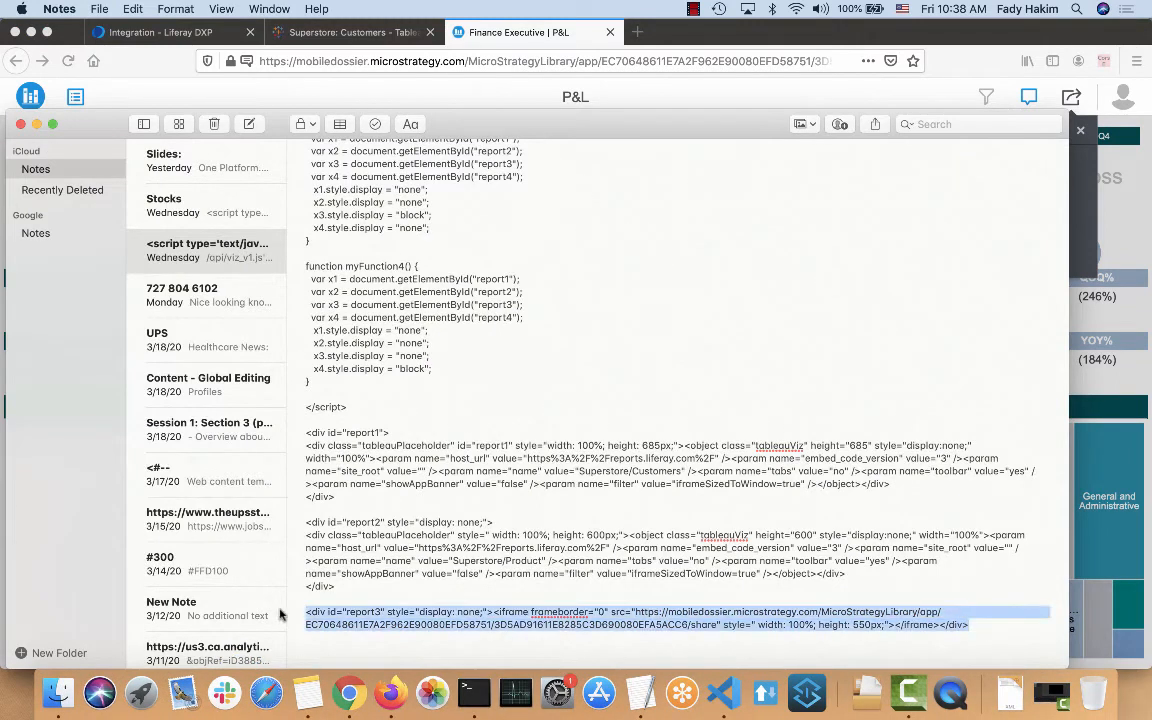
mouse_move(277, 187)
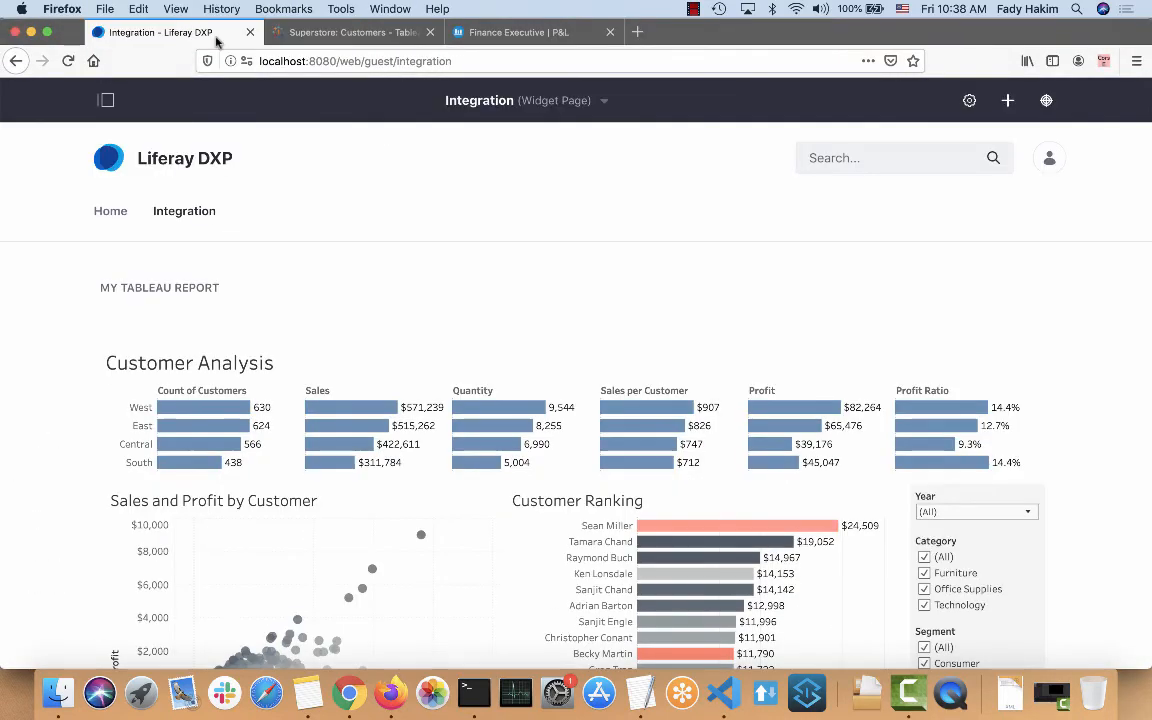
Scroll the Integration page and edit the My Tableau Report web content.
scroll(down, 3)
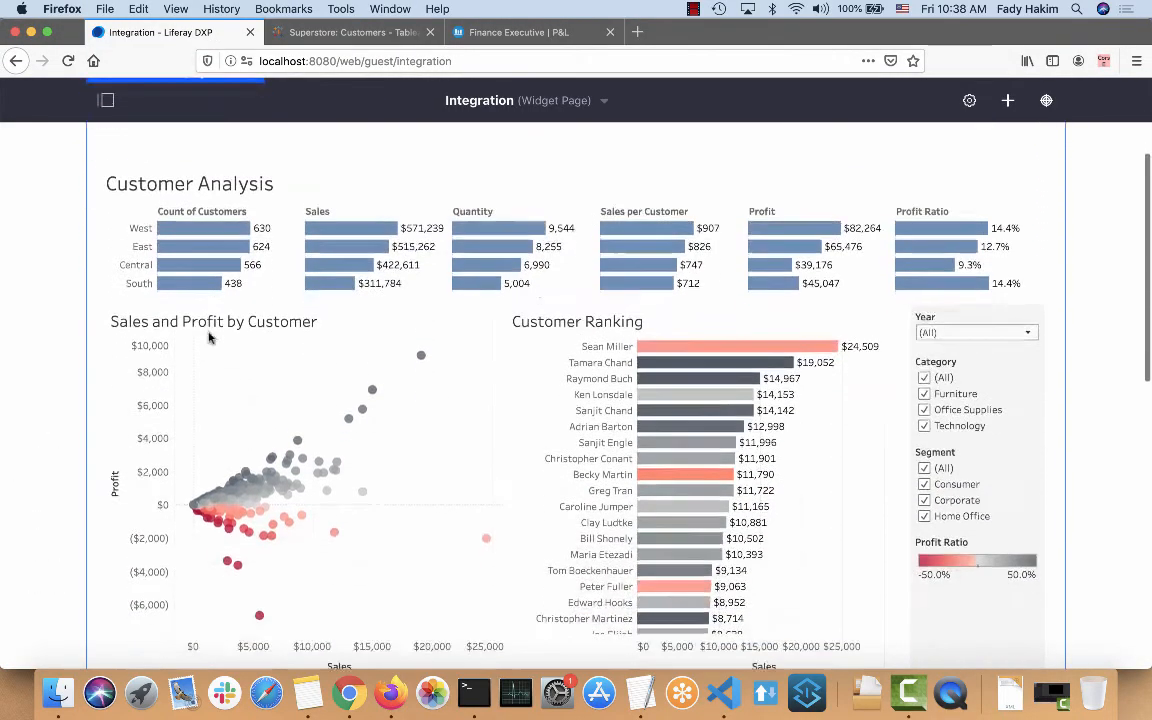
scroll(down, 3)
text(web)
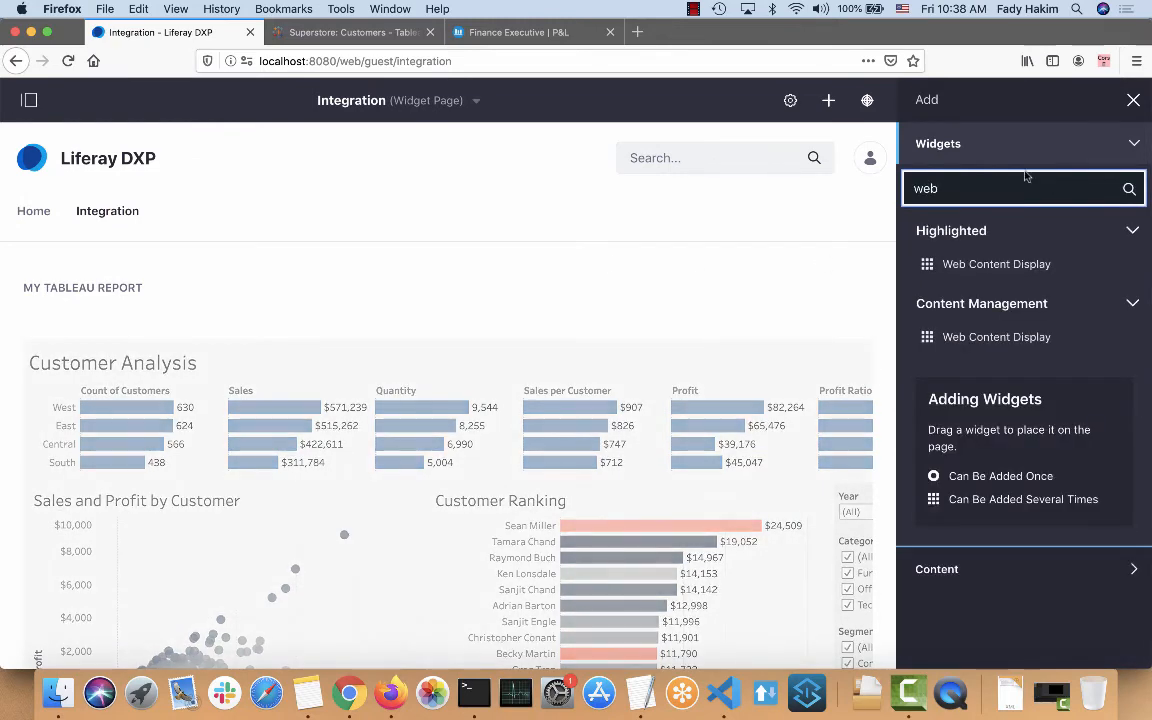
click(1133, 99)
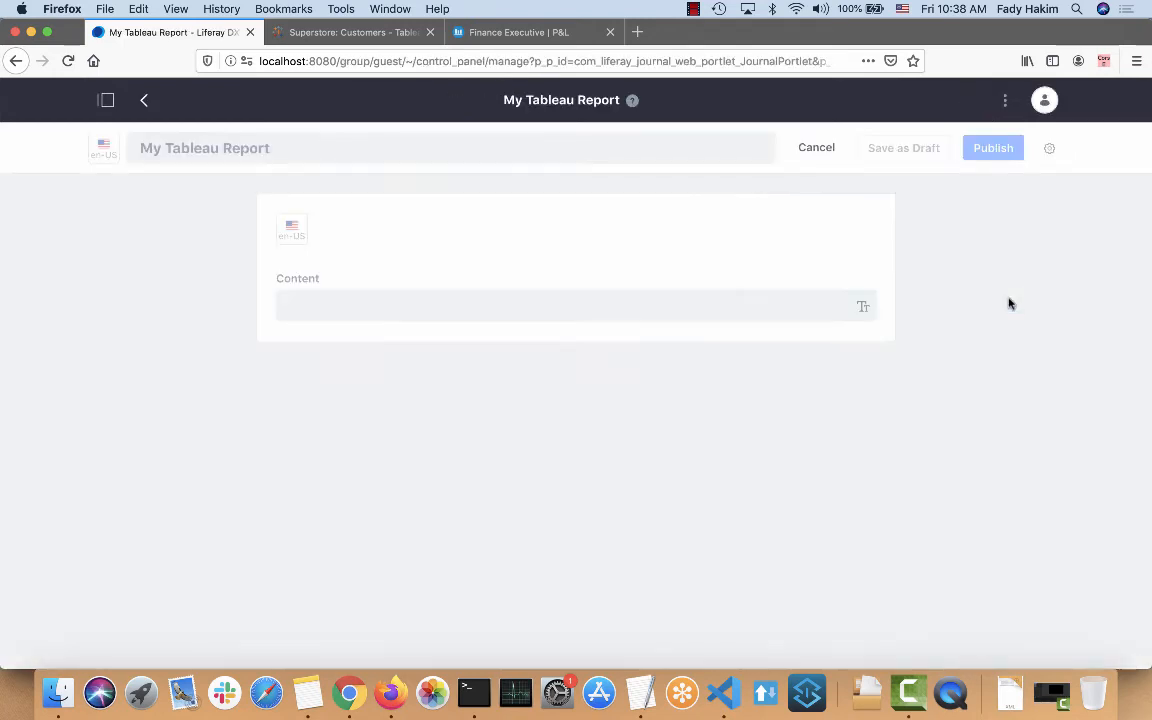
In Code View, add bold 'Microstrategy report' and 'Tableau report' headings and apply.
click(575, 305)
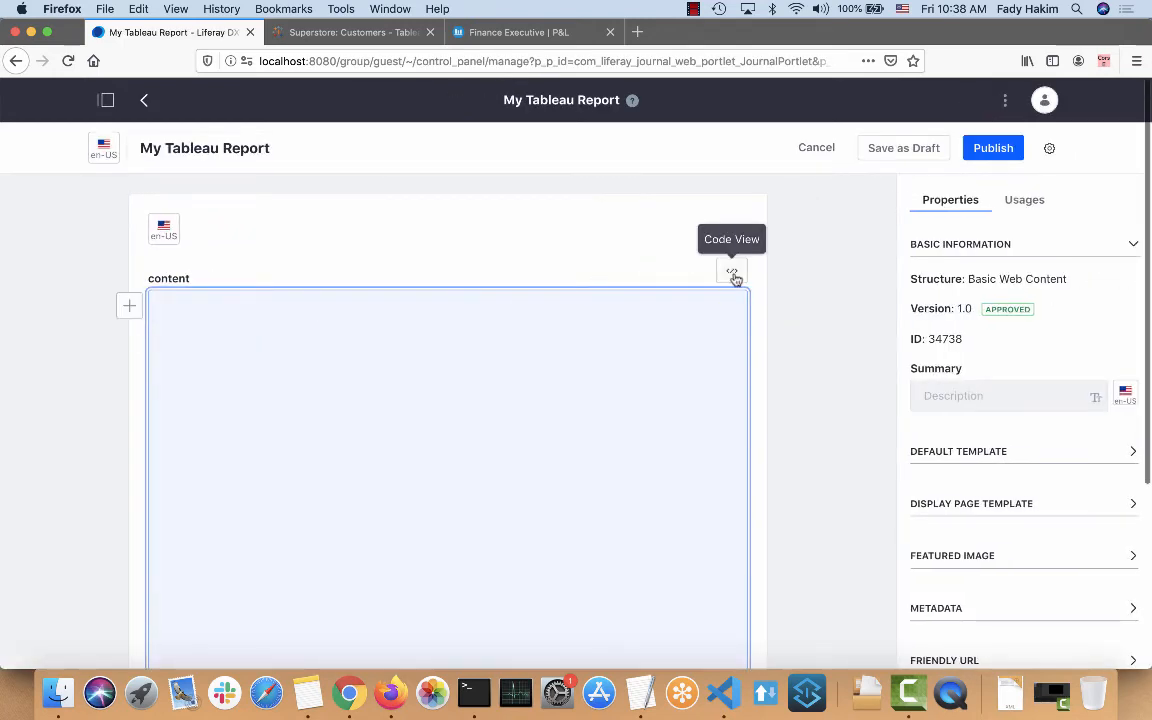
click(732, 272)
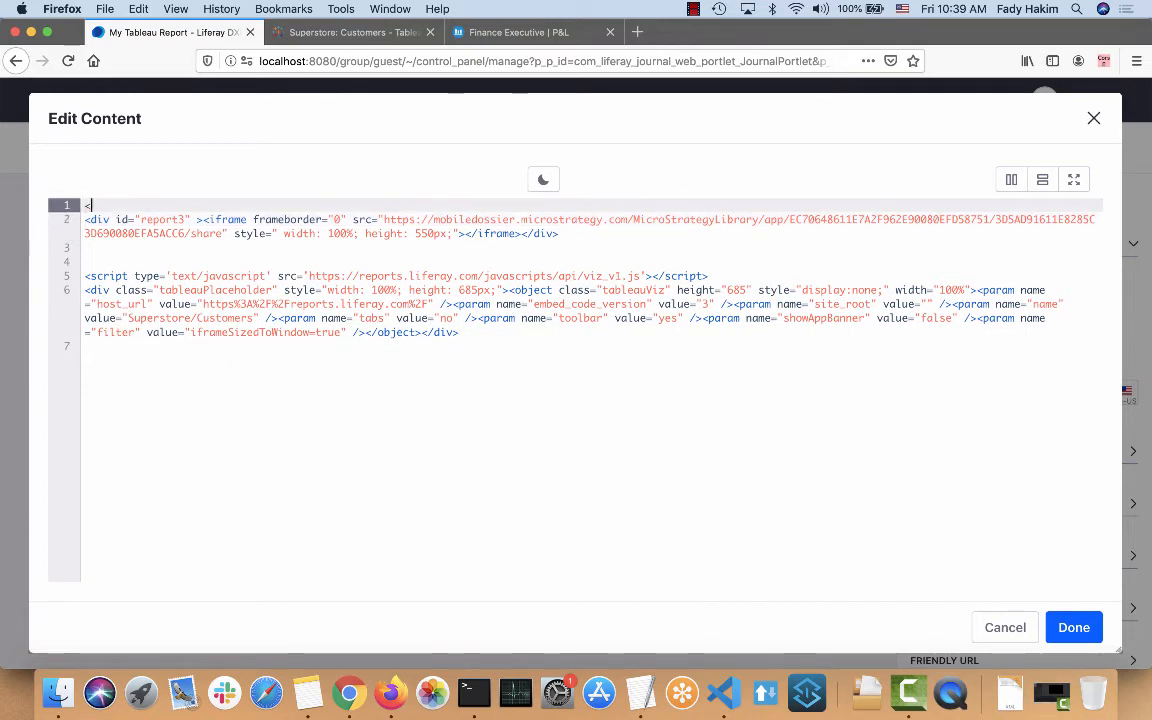
text(<b></b>)
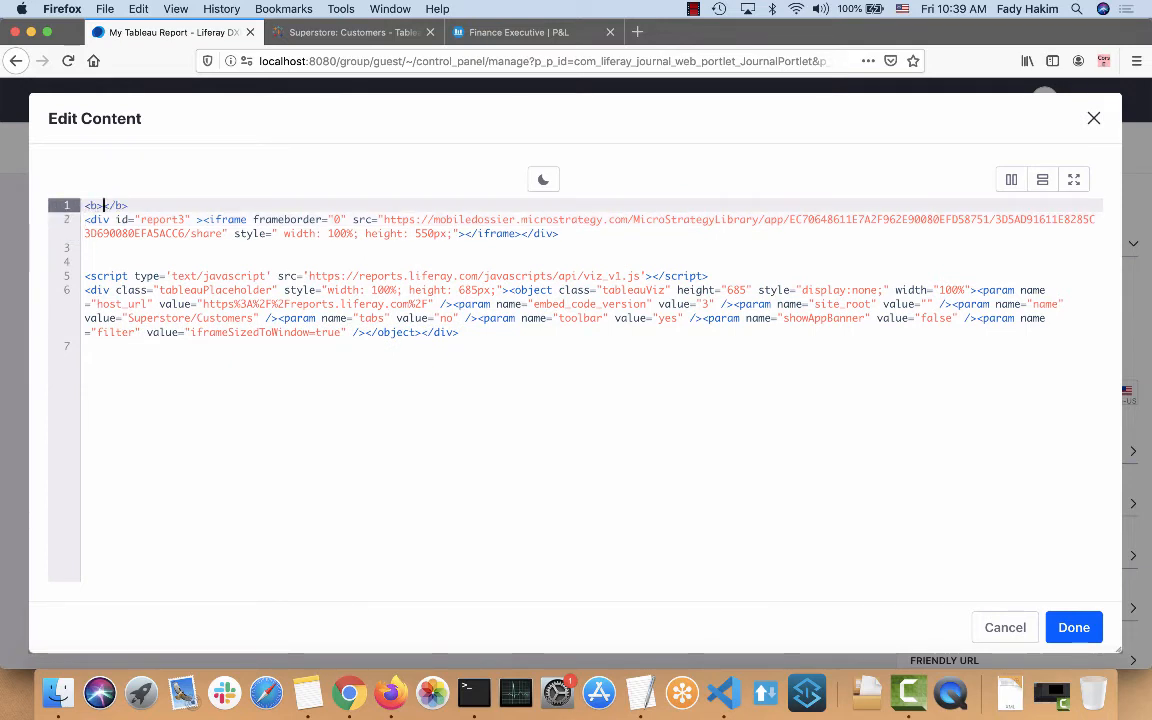
text(Microstra)
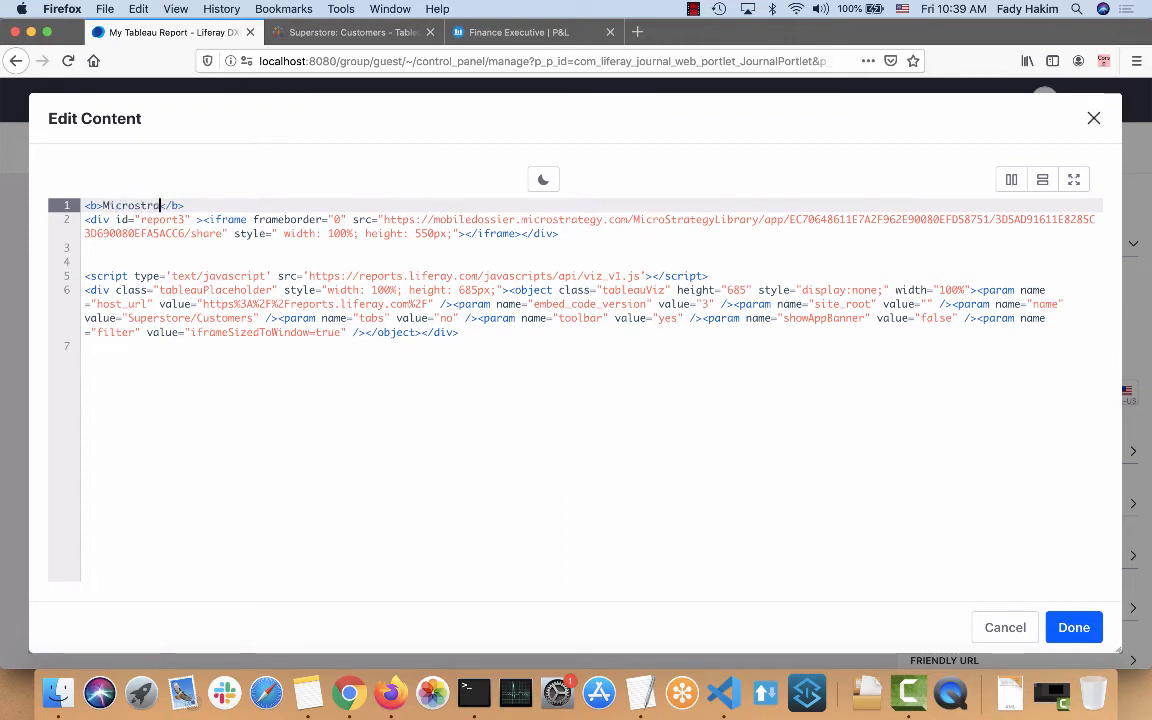
text(y report)
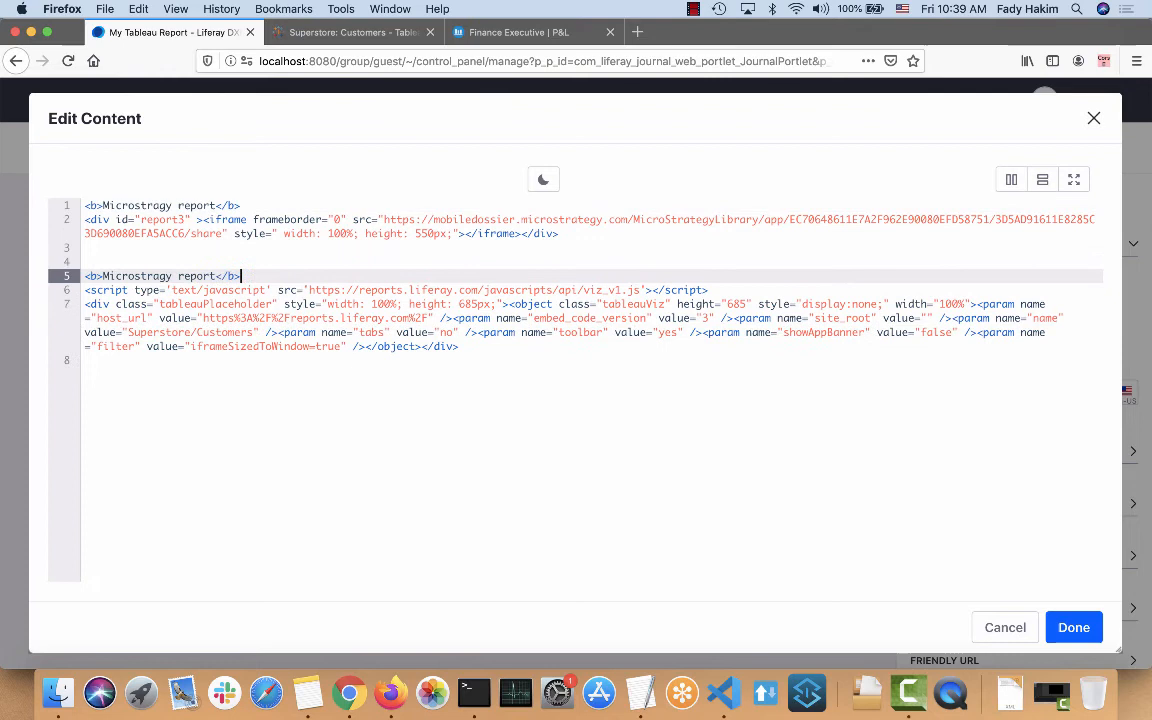
double_click(135, 276)
text(Tableau)
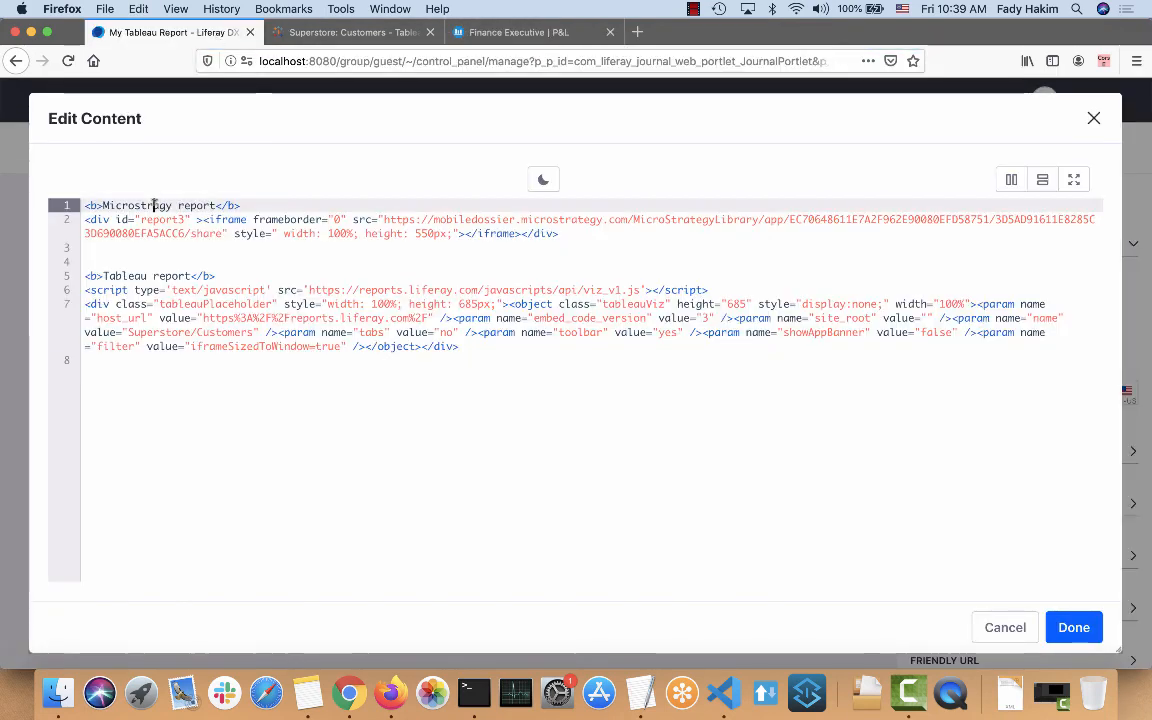
text(microstrategy)
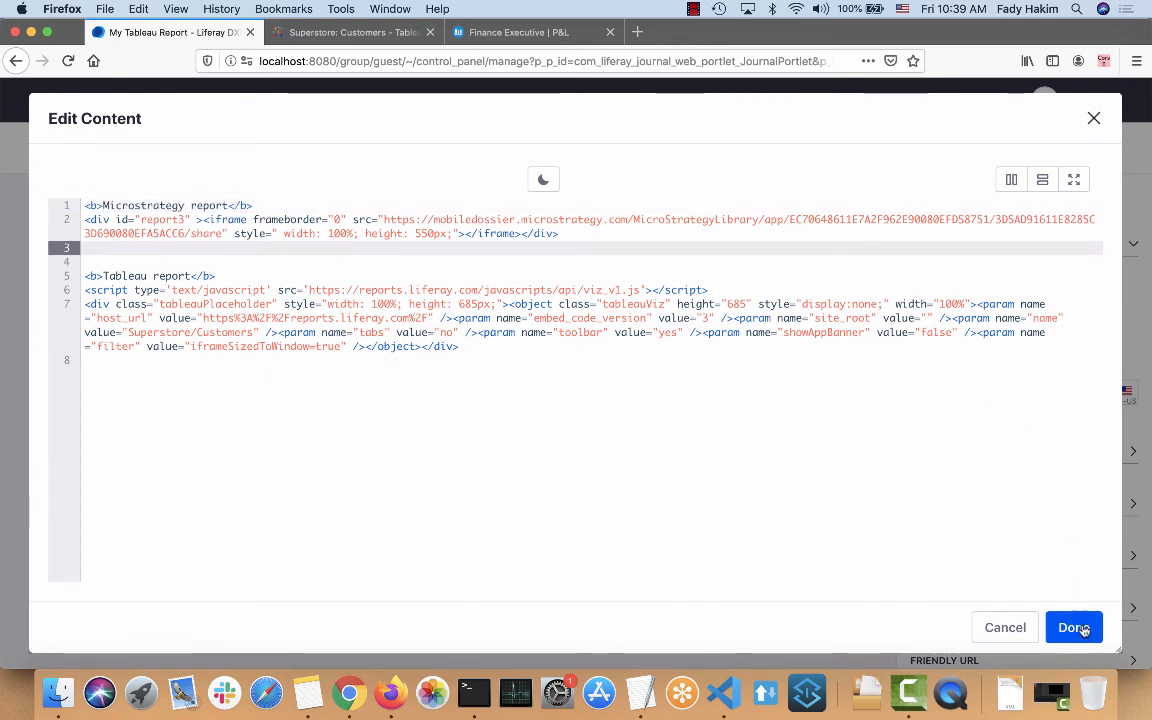
click(1073, 627)
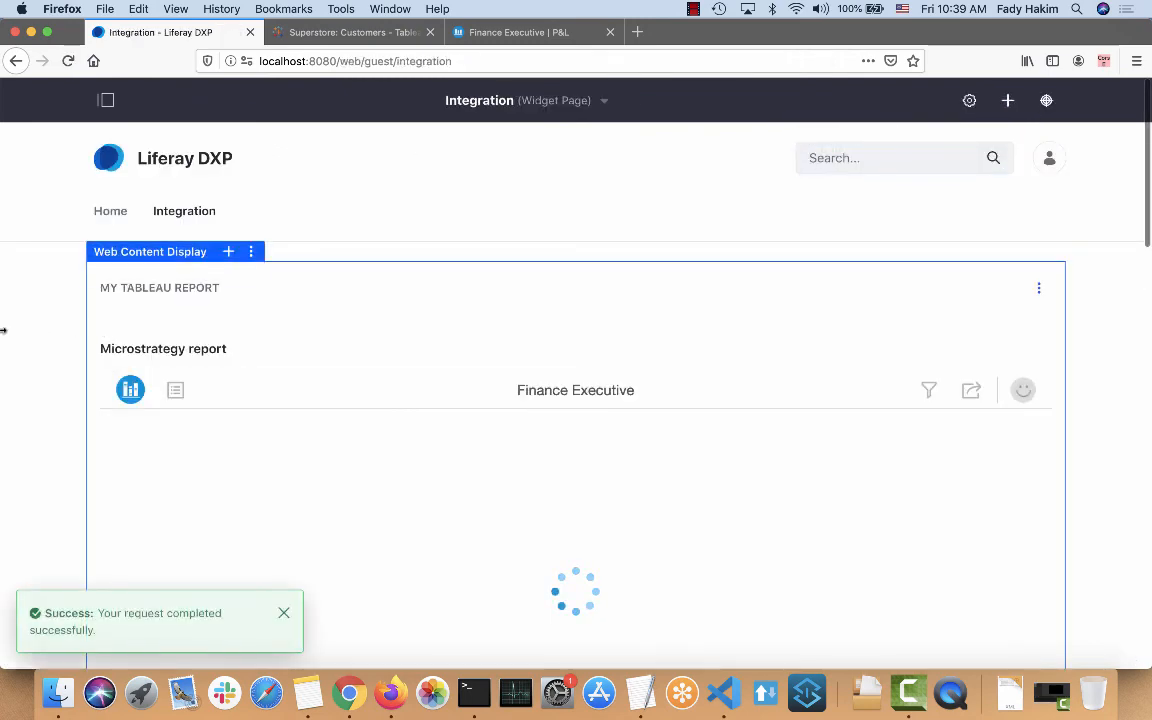
Scroll the Integration page to check the loaded P&L dossier and Tableau report.
scroll(down, 3)
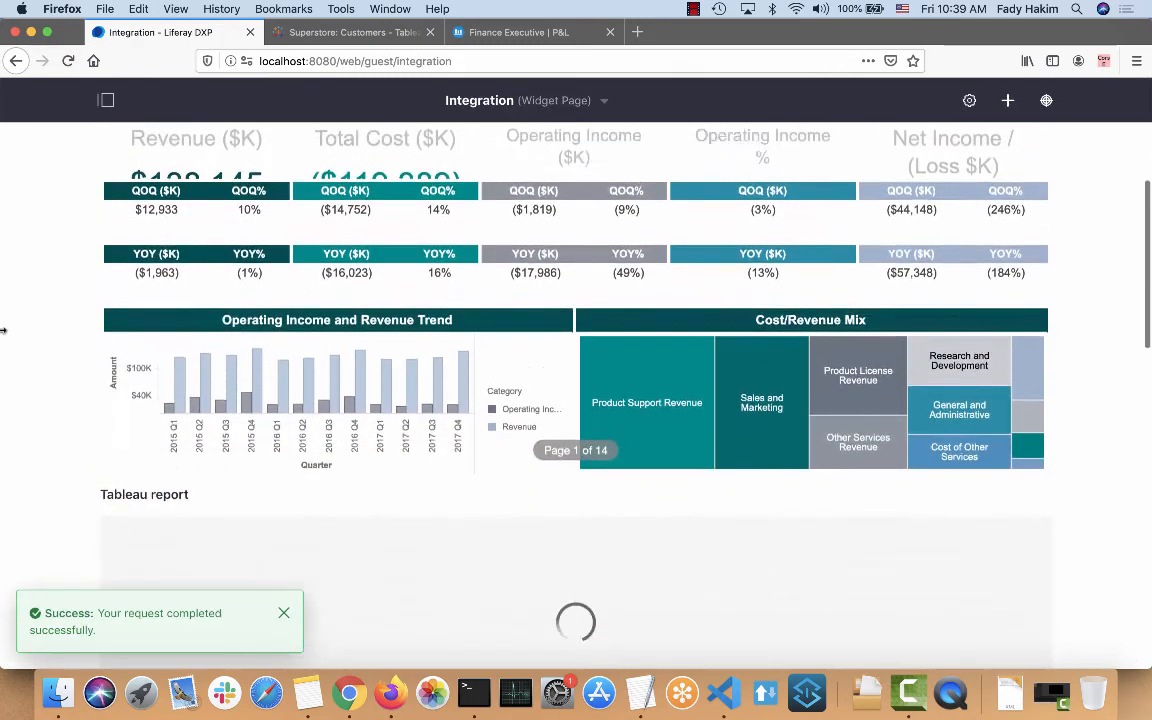
scroll(down, 3)
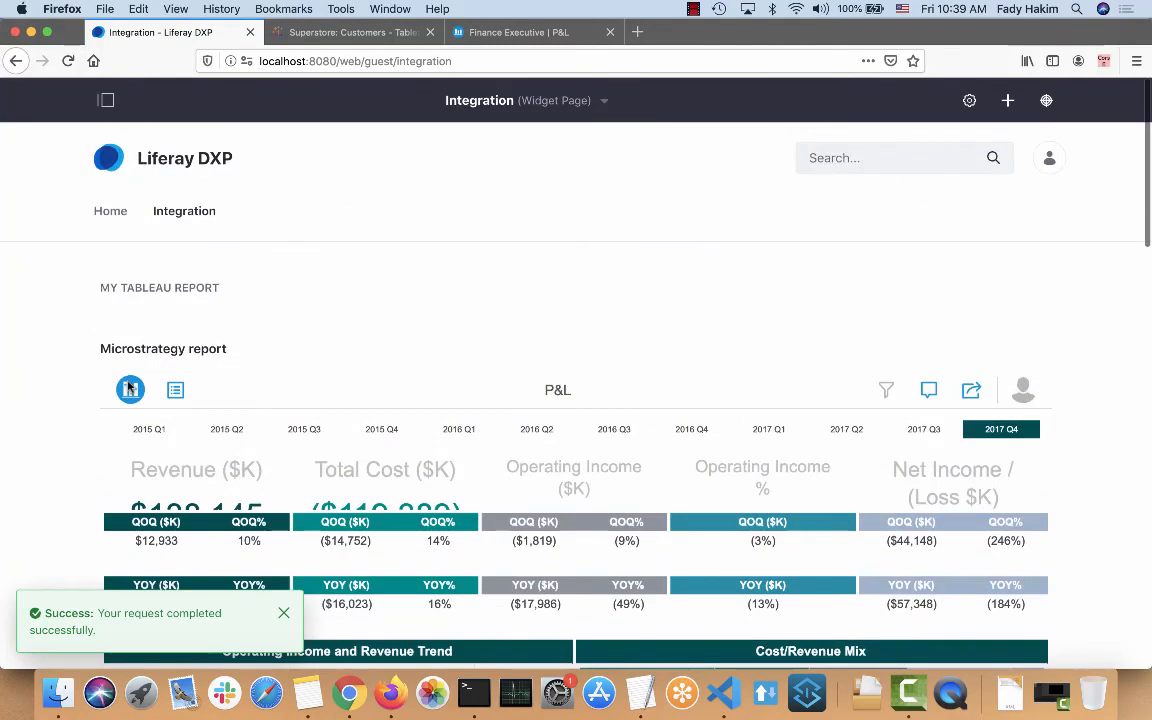
mouse_move(75, 313)
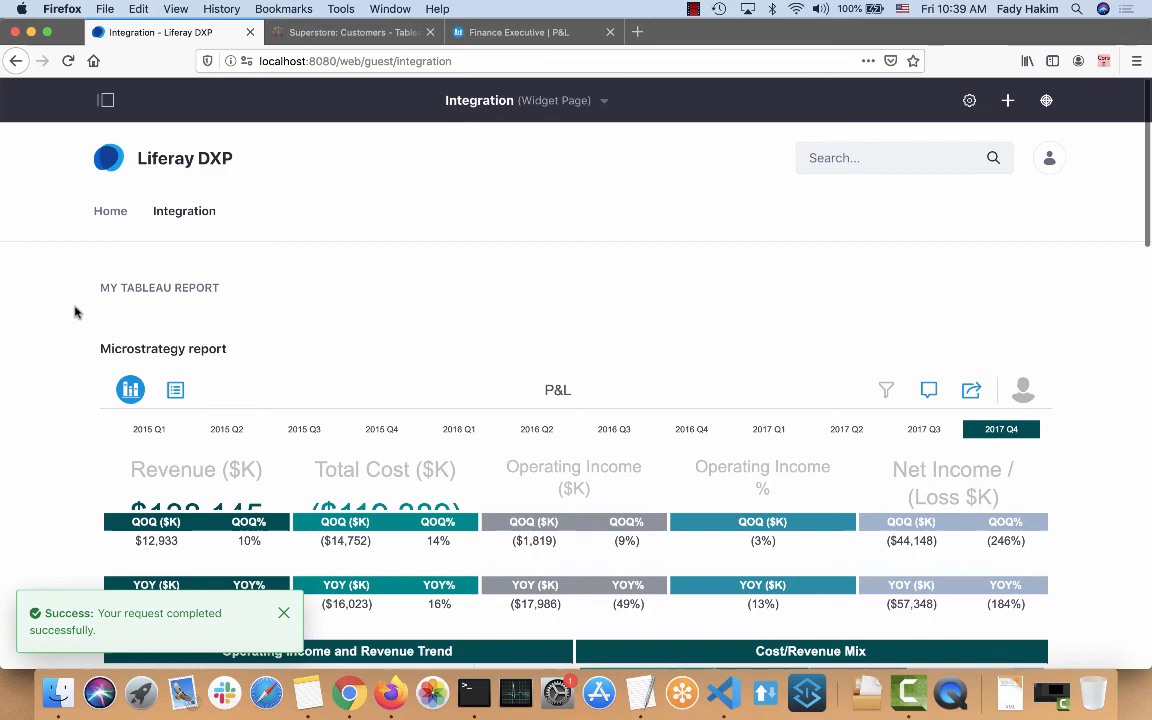